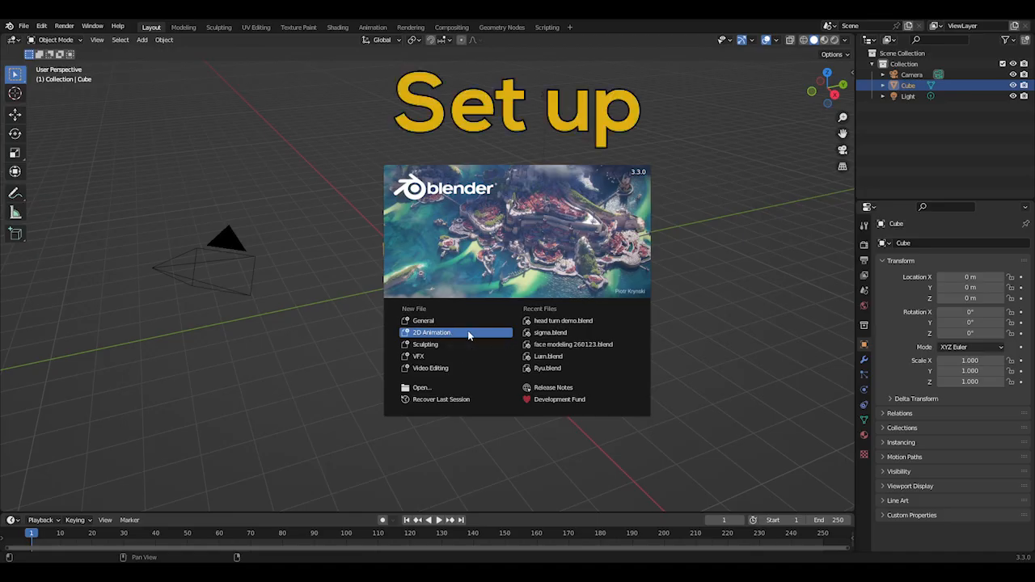
# Start a new 2D Animation file and open the Add-ons section of Preferences
pyautogui.click(431, 333)
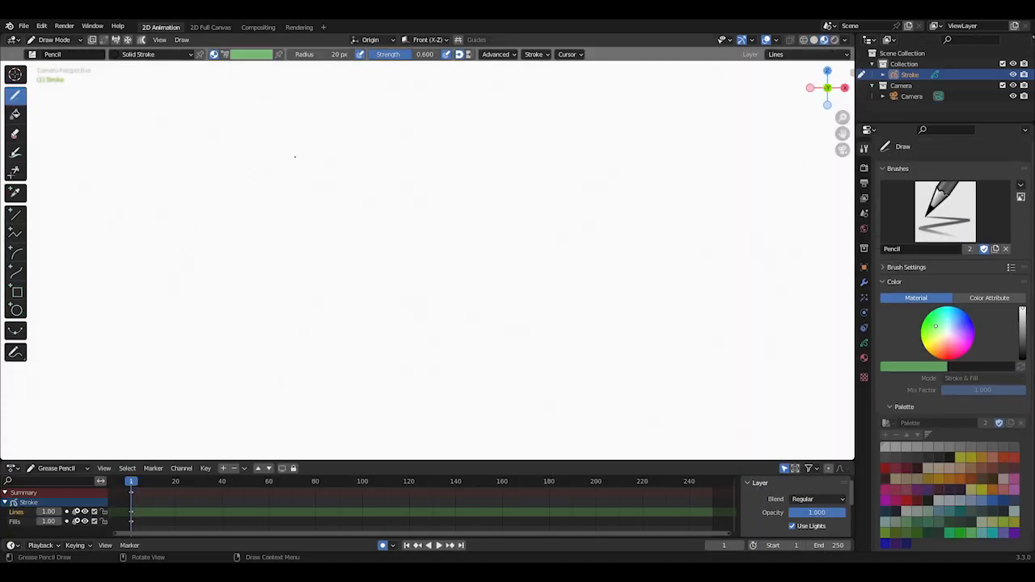
pyautogui.click(41, 26)
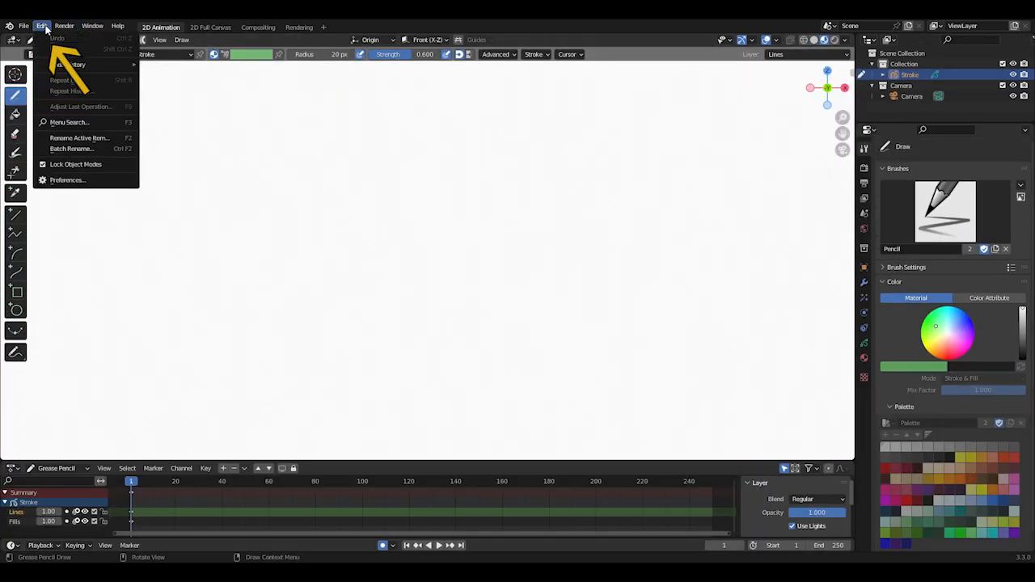
pyautogui.click(68, 179)
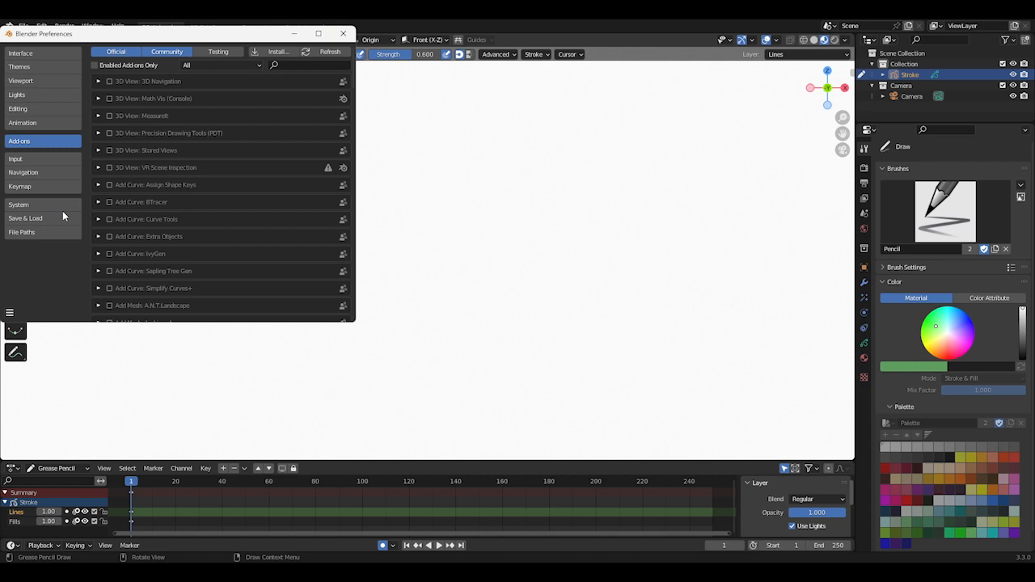
pyautogui.click(19, 186)
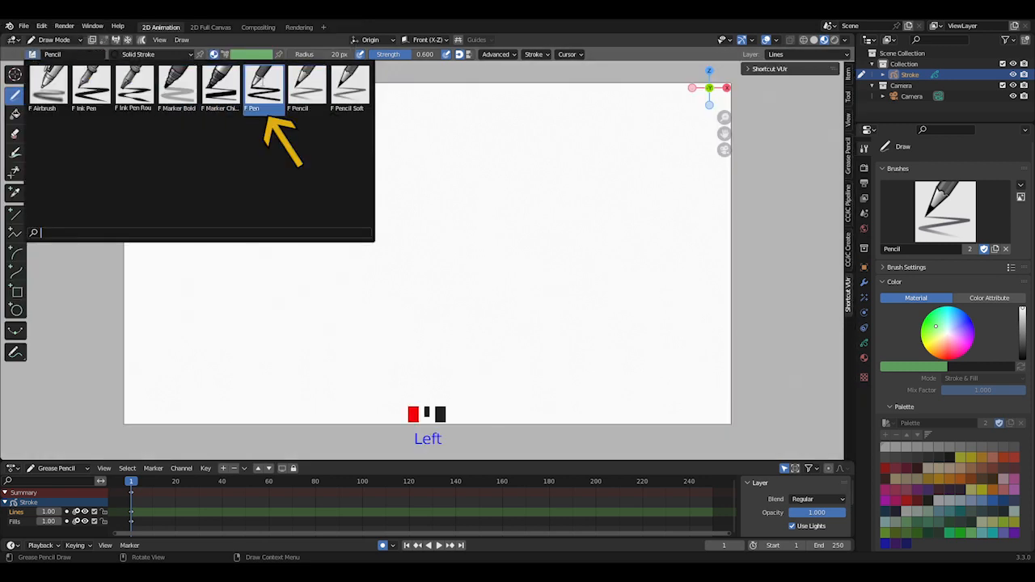
# Choose the Pen brush, draw a test line, then switch to the point eraser
pyautogui.click(265, 85)
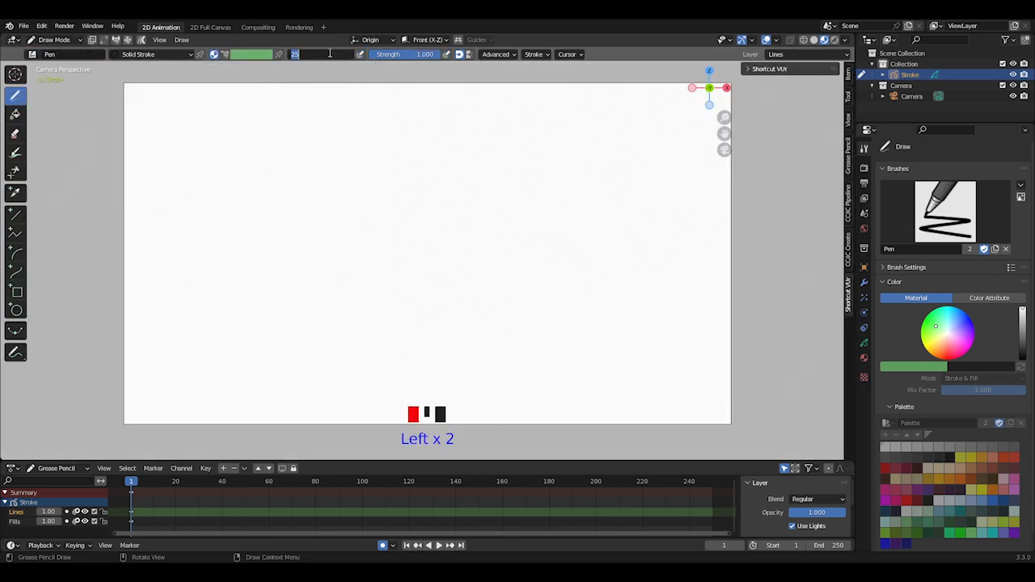
pyautogui.moveTo(202, 130); pyautogui.dragTo(384, 198)
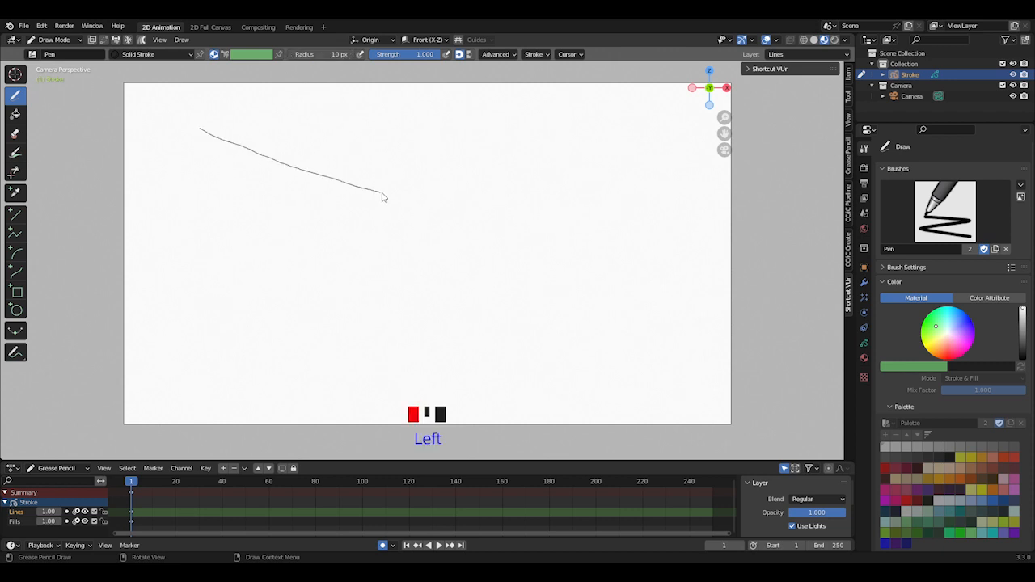
pyautogui.click(15, 134)
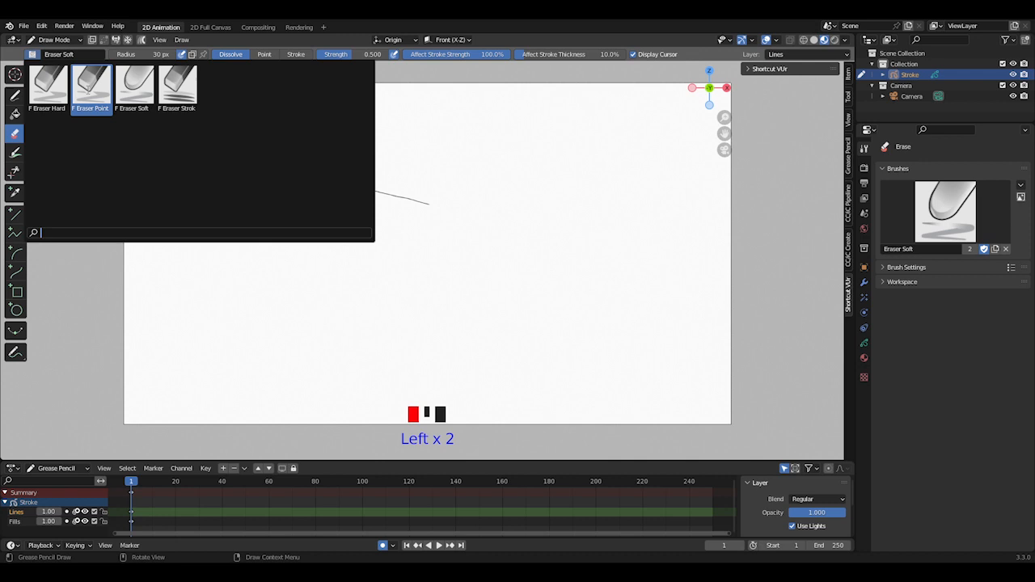
pyautogui.click(91, 85)
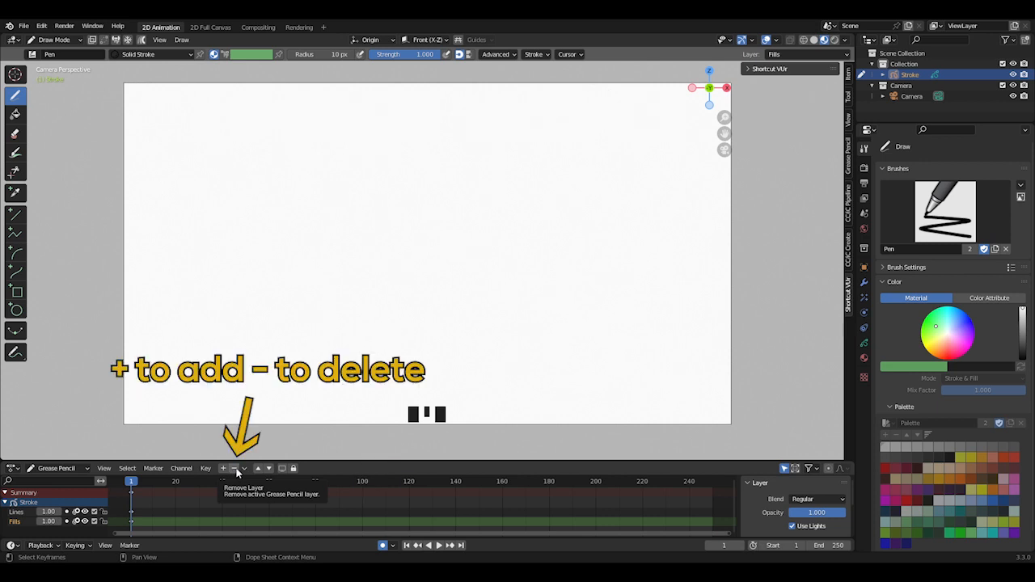
# Delete the Fills layer, draw an oval on Lines, and nudge it up-left in Edit Mode
pyautogui.click(234, 469)
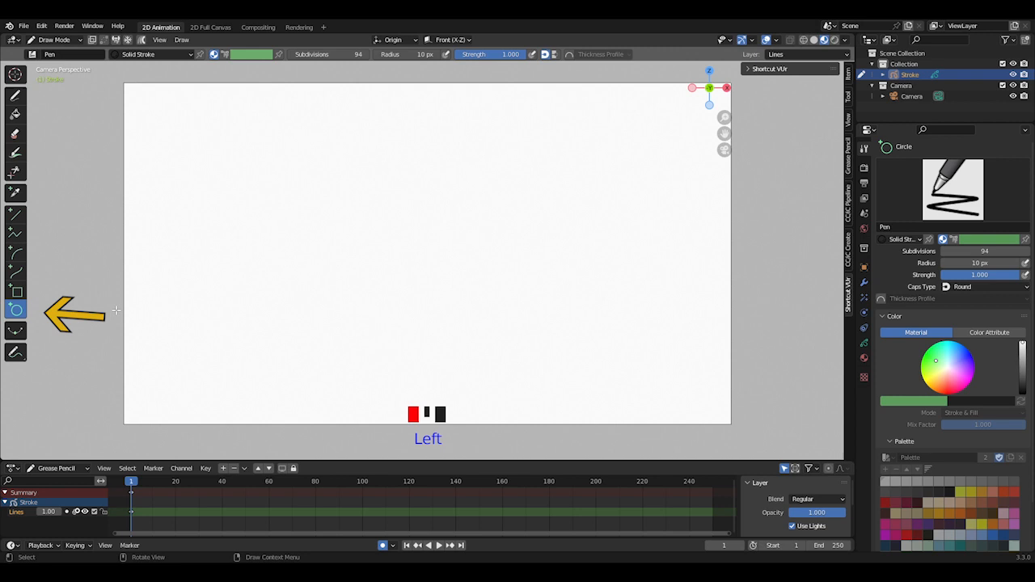
pyautogui.moveTo(453, 255); pyautogui.dragTo(526, 352)
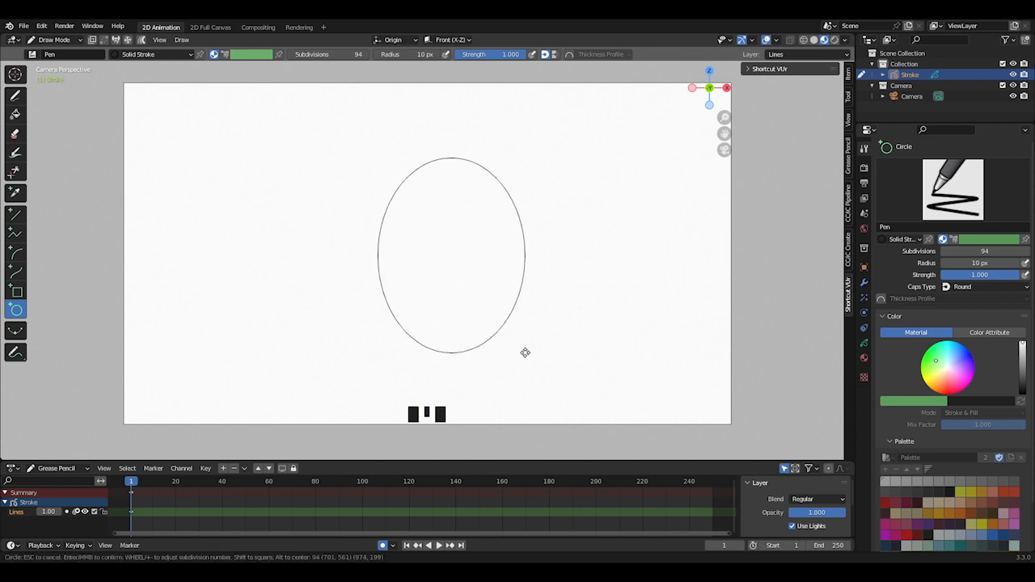
pyautogui.press('Tab')
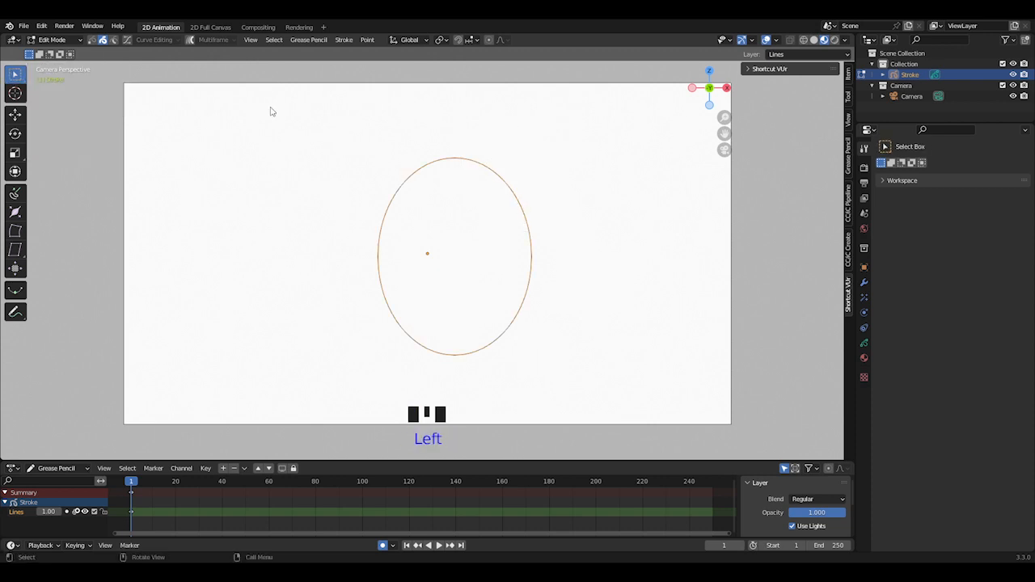
pyautogui.click(15, 74)
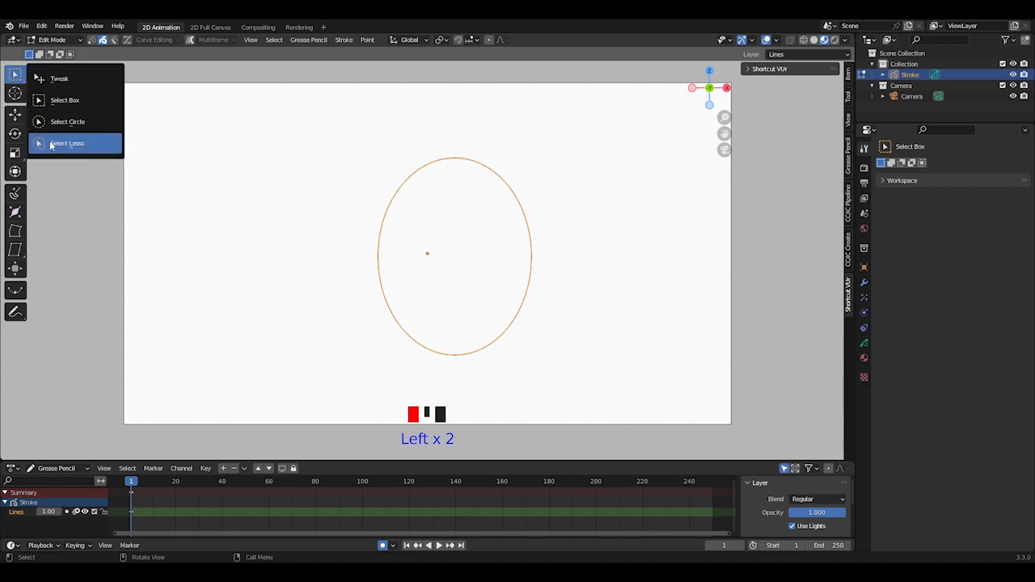
pyautogui.press('g')
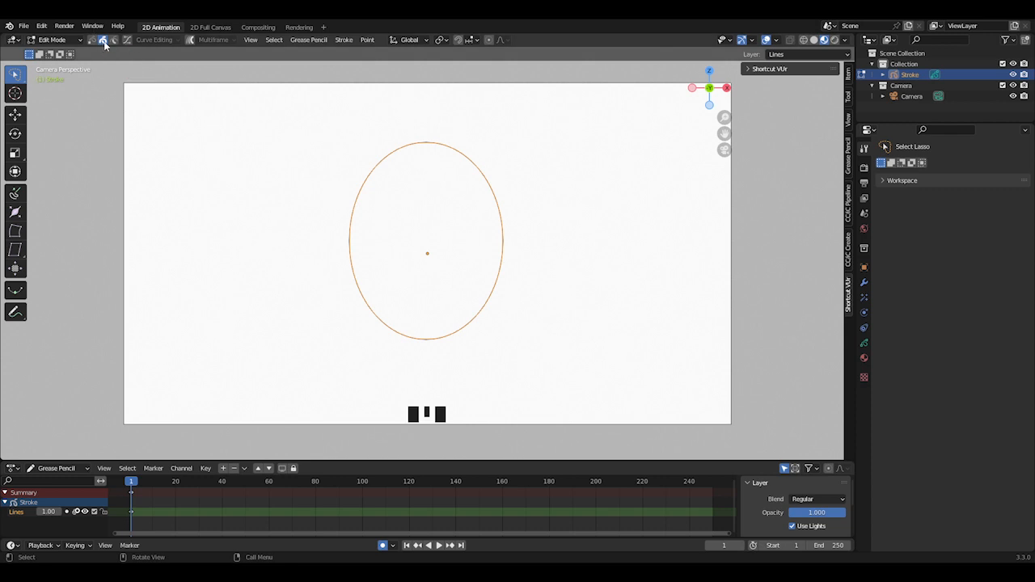
pyautogui.press('Tab')
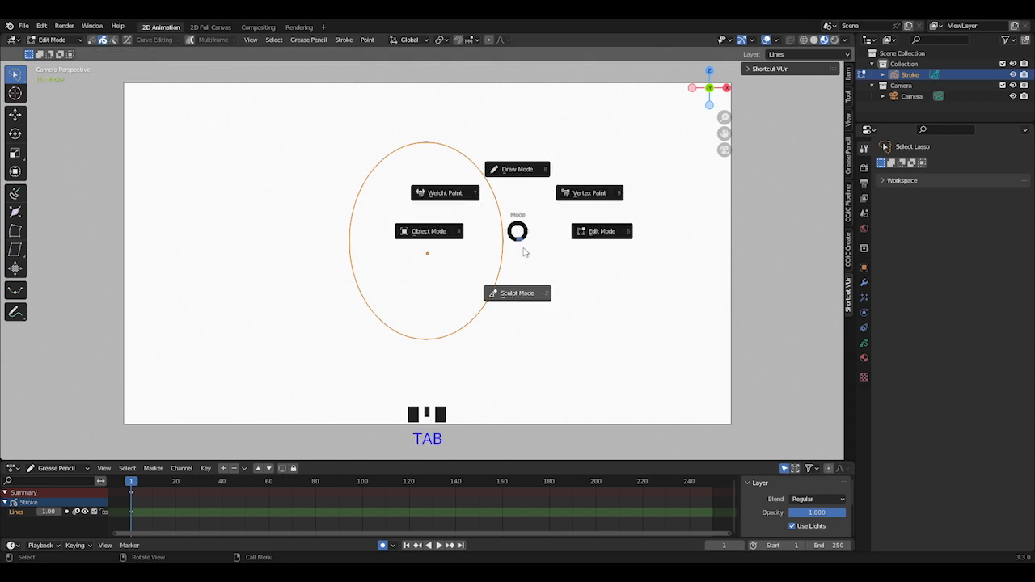
# Push-sculpt the masked oval with an enlarged brush into a jaw-and-chin head profile
pyautogui.click(517, 293)
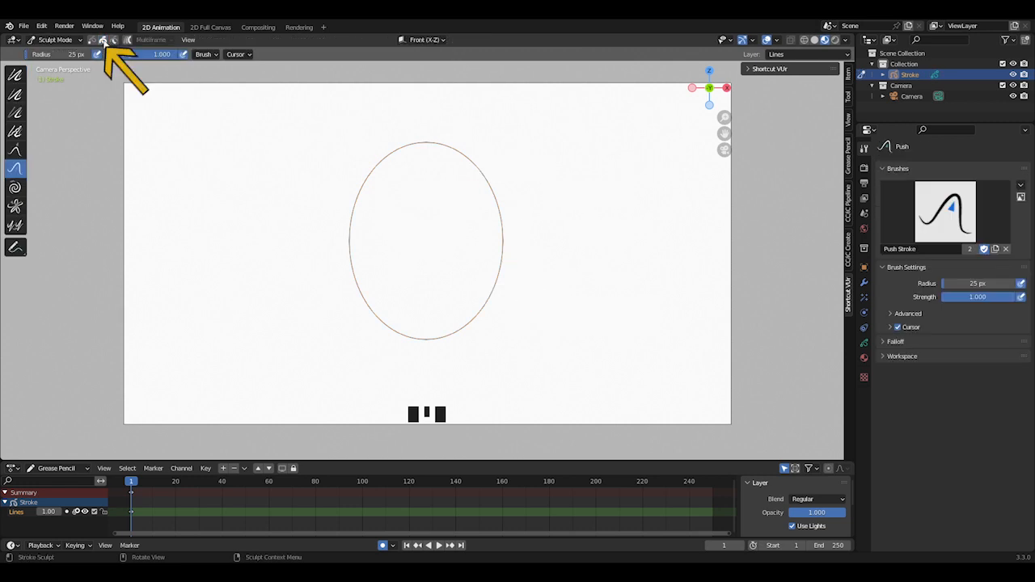
pyautogui.click(15, 169)
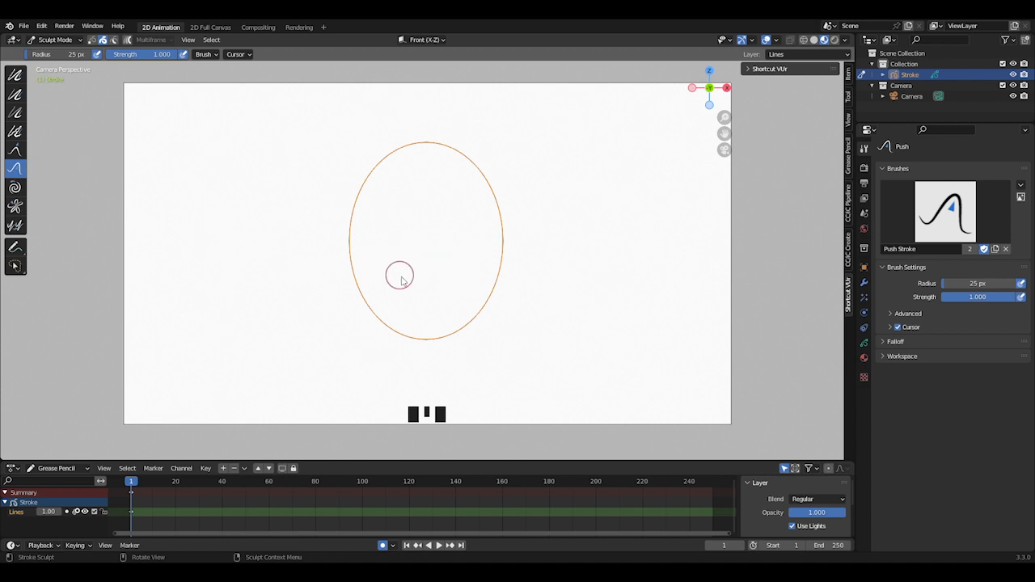
pyautogui.press('f')
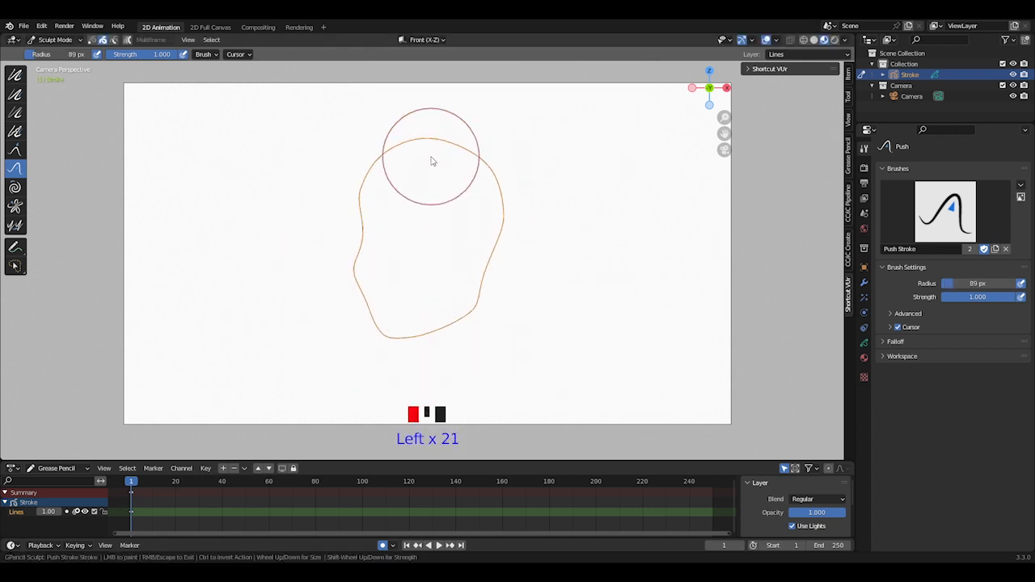
pyautogui.moveTo(432, 160); pyautogui.dragTo(369, 355)
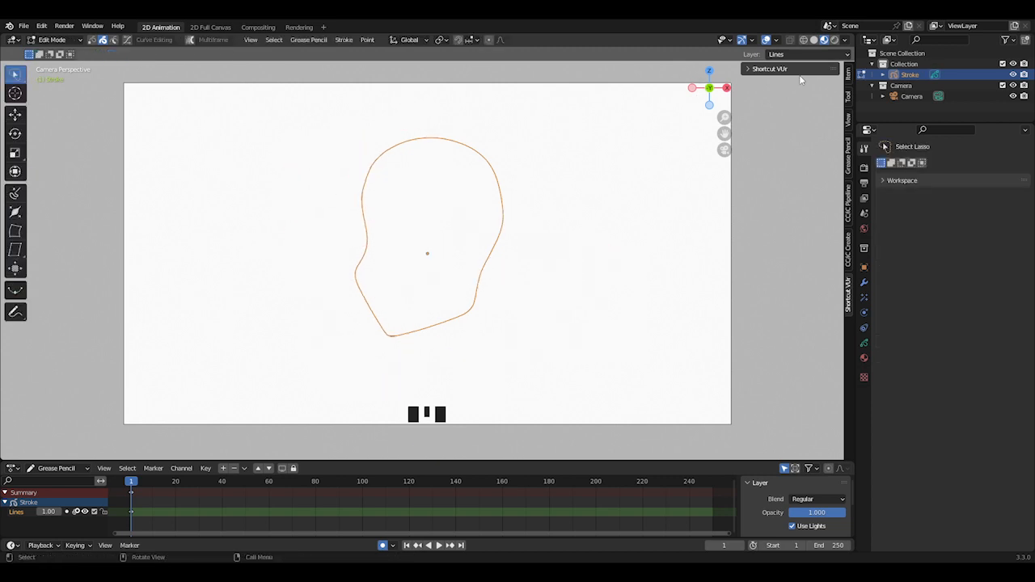
# Set the transform pivot to 3D Cursor and position the cursor at the head outline's top
pyautogui.click(777, 39)
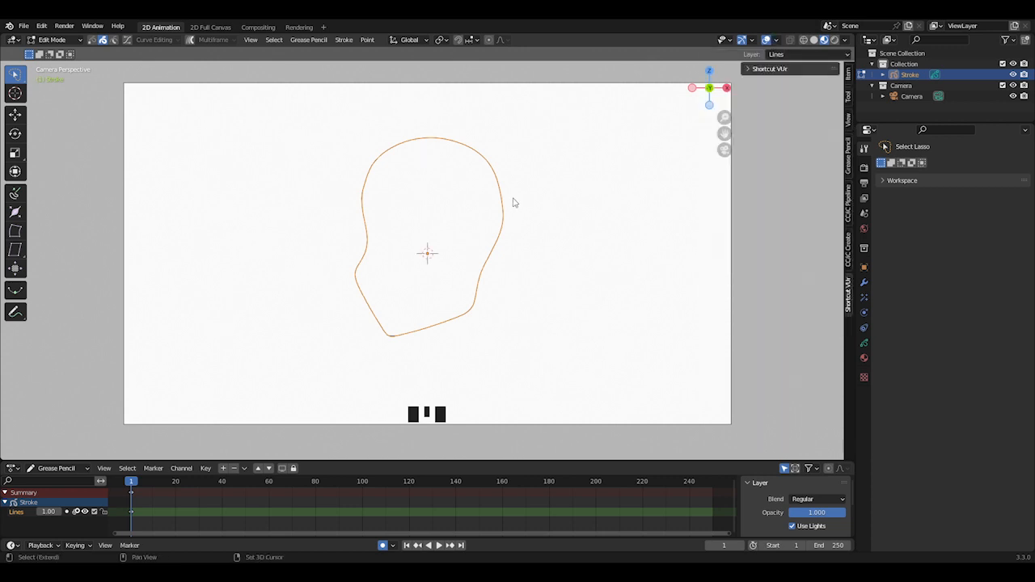
pyautogui.press('shift+right')
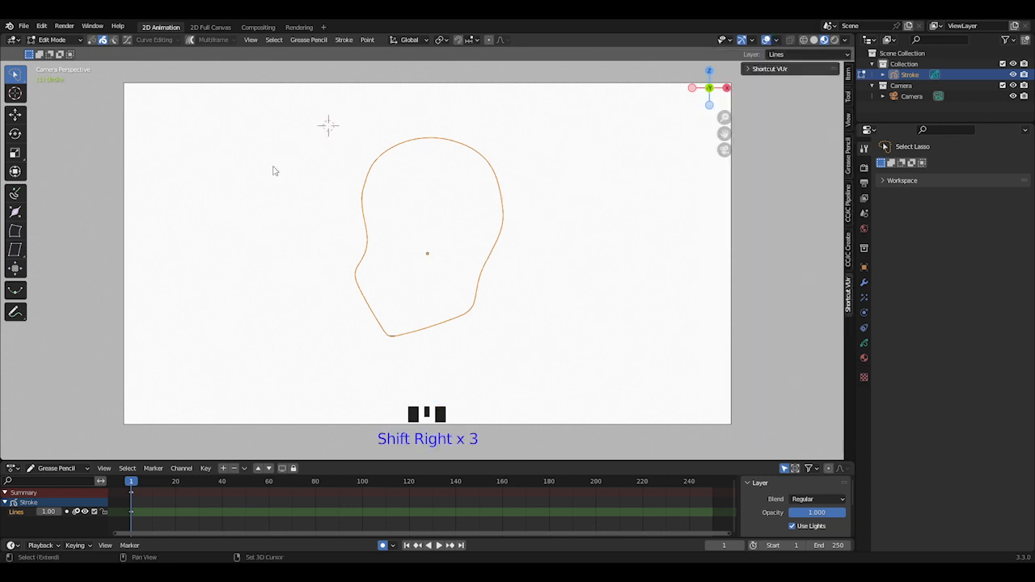
pyautogui.click(439, 40)
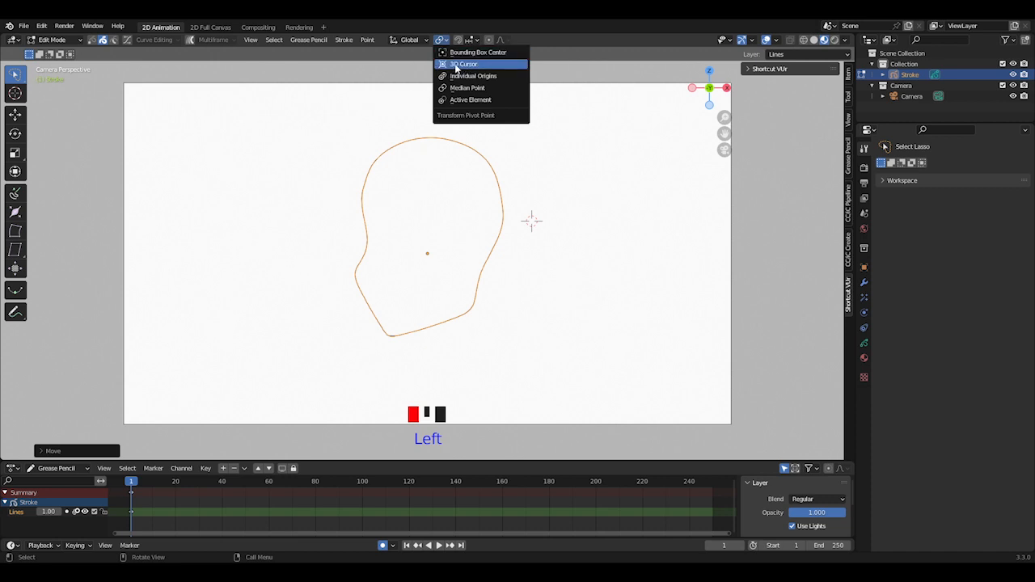
pyautogui.click(465, 64)
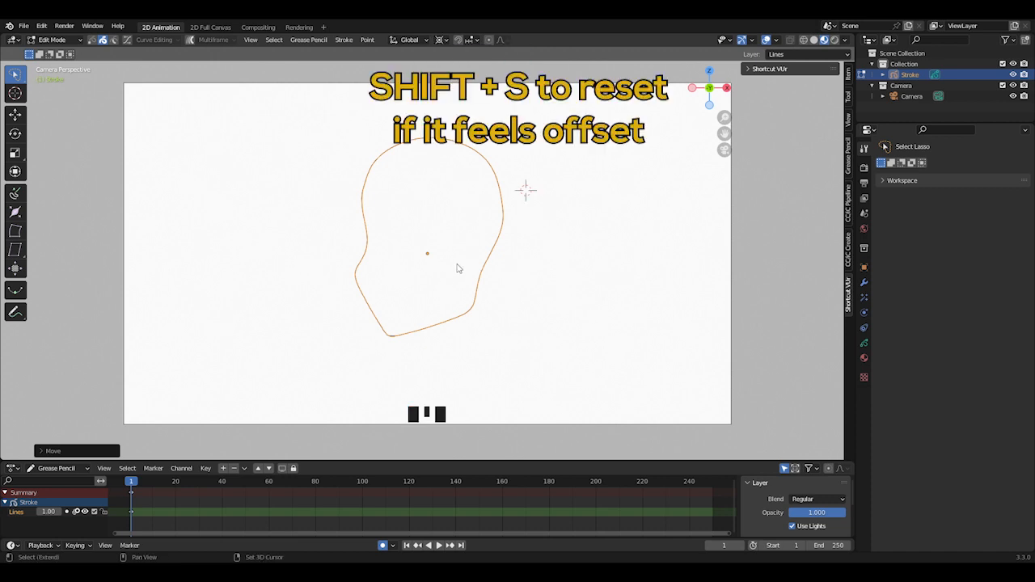
pyautogui.press('shift+s')
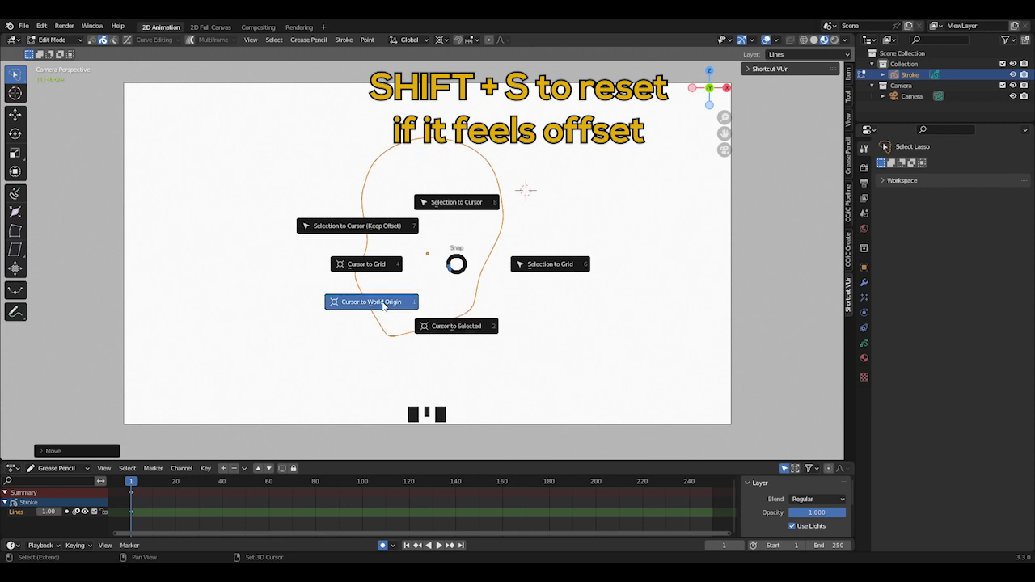
pyautogui.press('r')
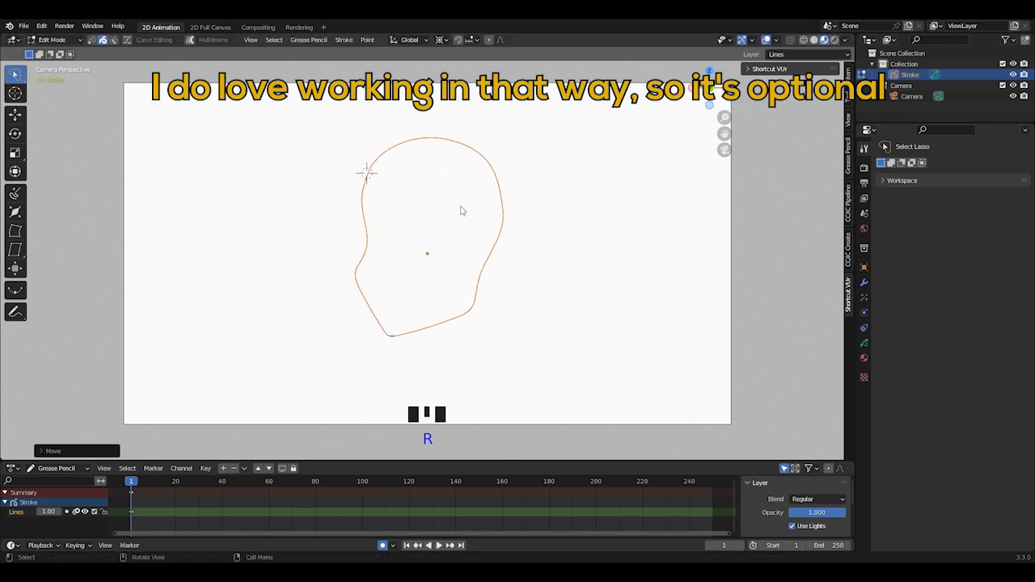
# Push-sculpt the head and neck outlines into the frame 1 and frame 20 poses
pyautogui.click(51, 39)
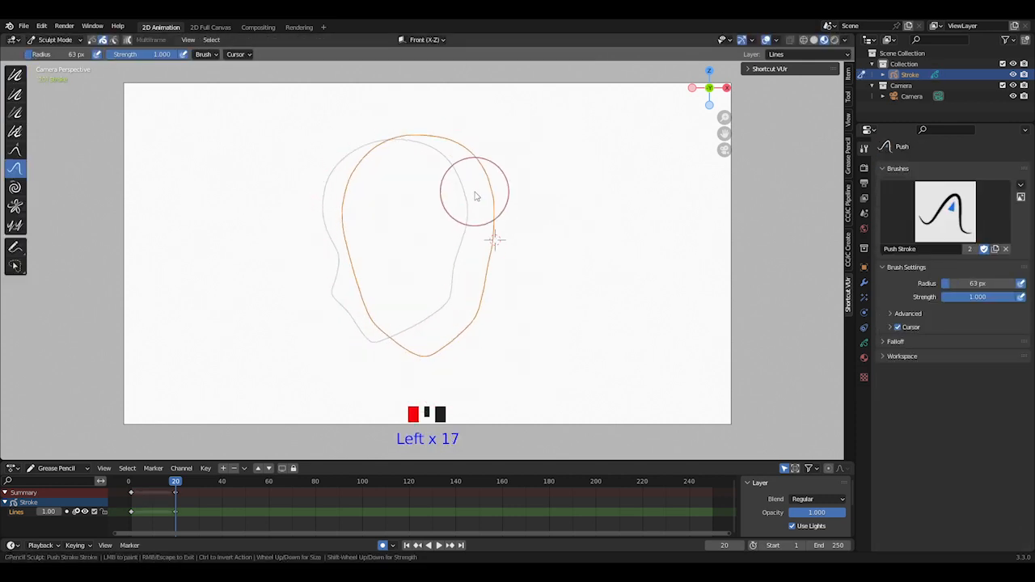
pyautogui.moveTo(477, 195); pyautogui.dragTo(427, 374)
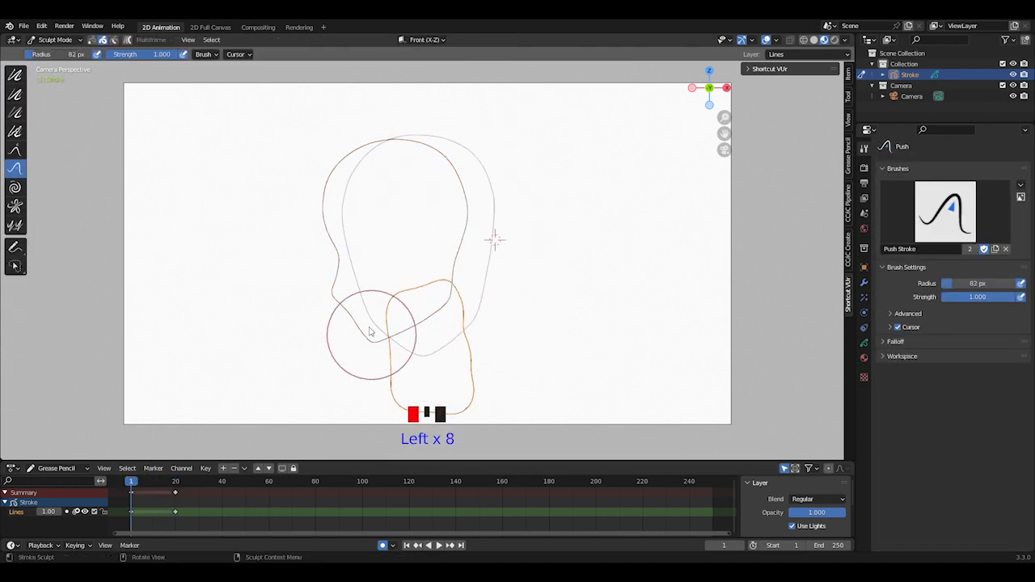
pyautogui.moveTo(368, 332); pyautogui.dragTo(405, 389)
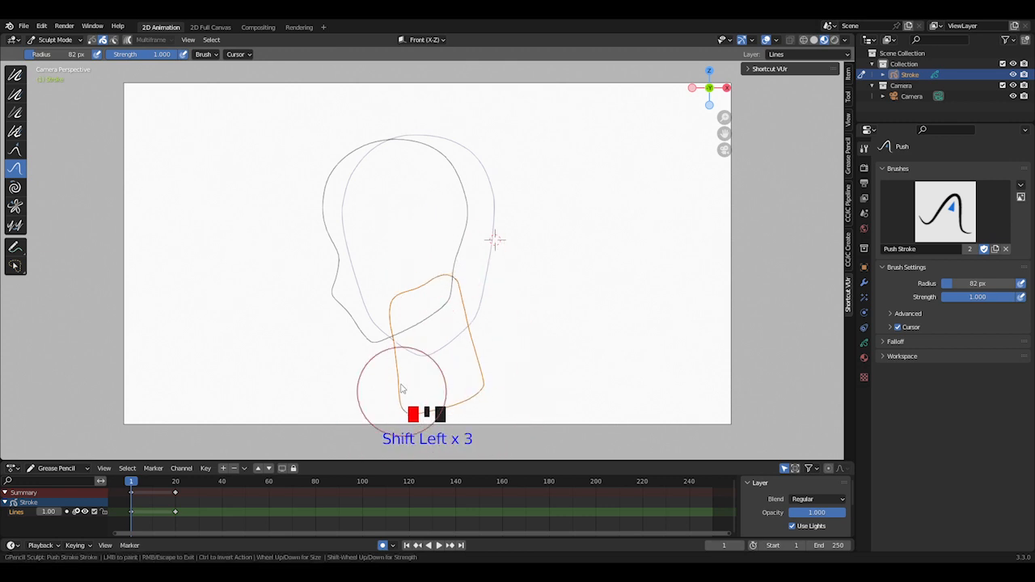
pyautogui.press('Tab')
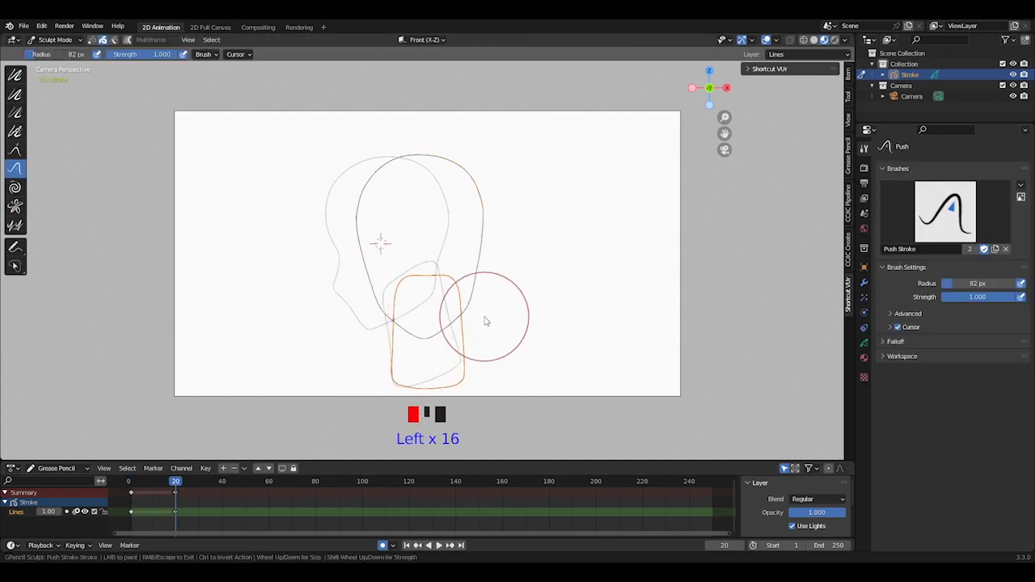
pyautogui.moveTo(486, 324); pyautogui.dragTo(465, 270)
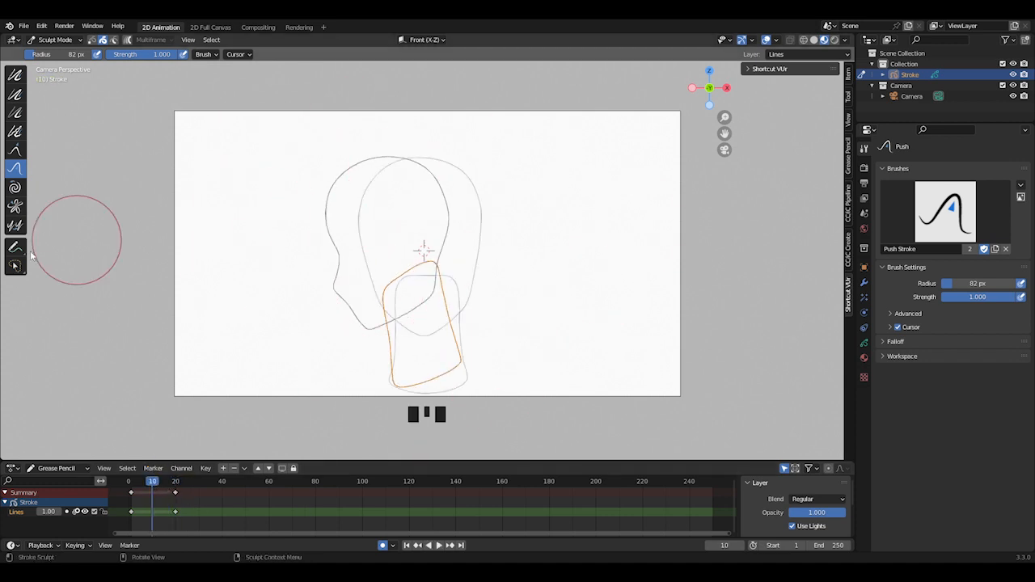
# Duplicate the selected keyframe and push-sculpt the copy into a midway head pose
pyautogui.press('Tab')
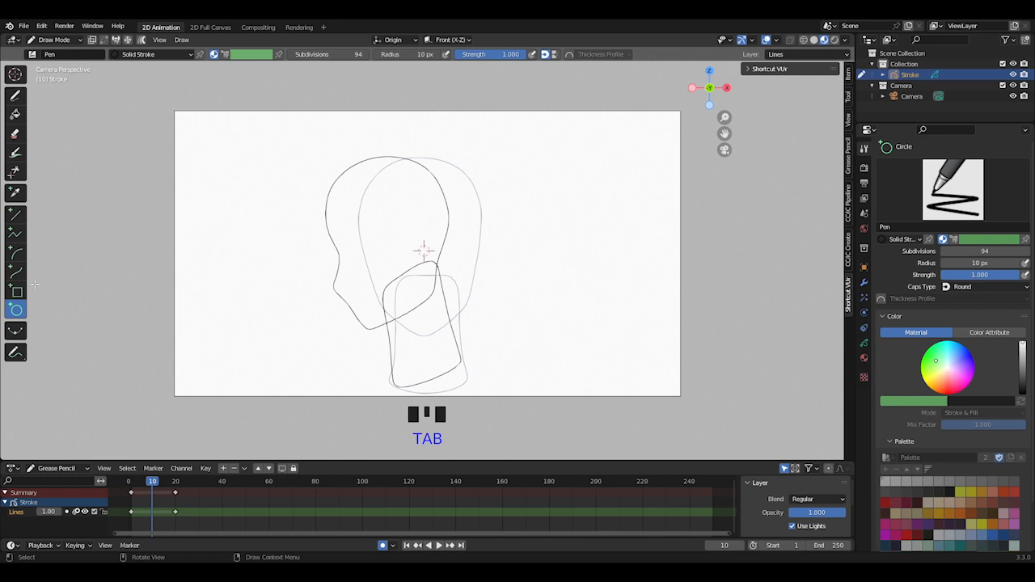
pyautogui.click(14, 331)
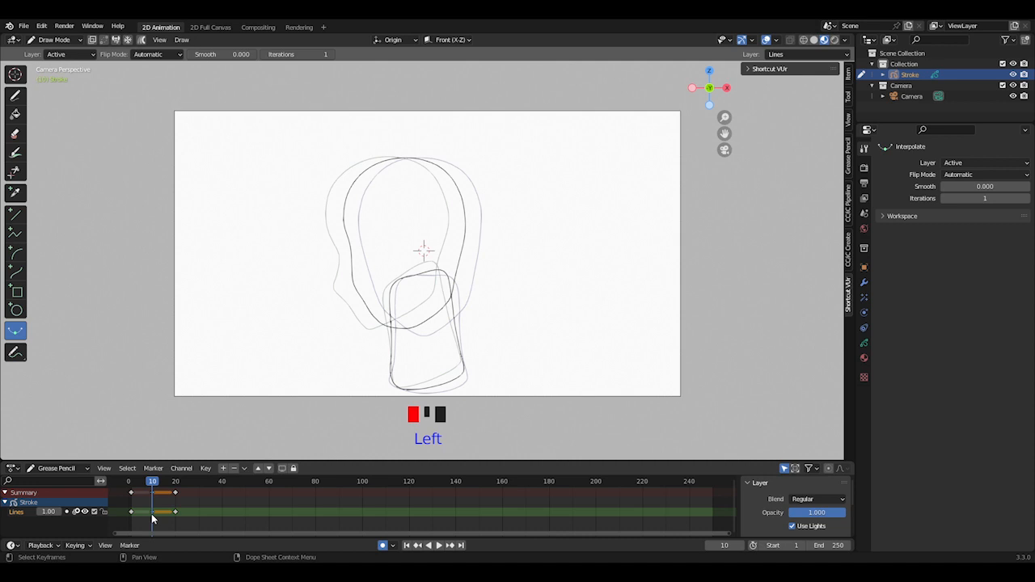
pyautogui.rightClick(154, 492)
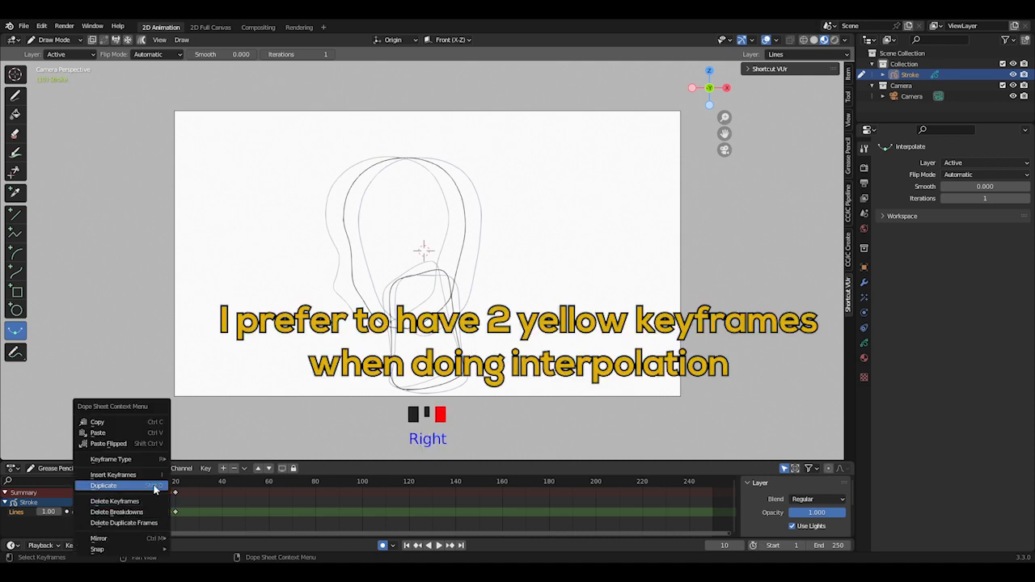
pyautogui.click(103, 485)
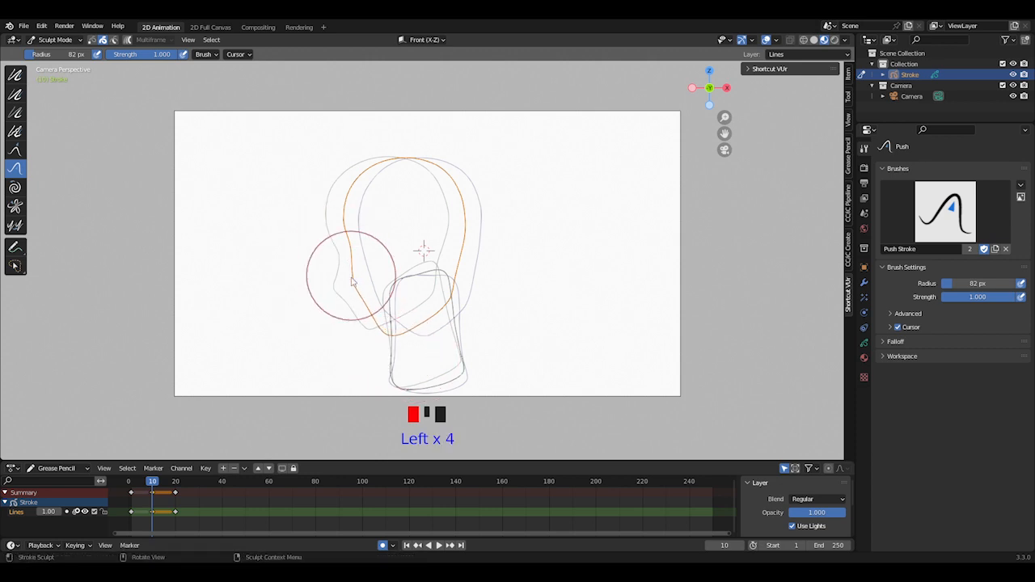
pyautogui.moveTo(352, 281); pyautogui.dragTo(474, 225)
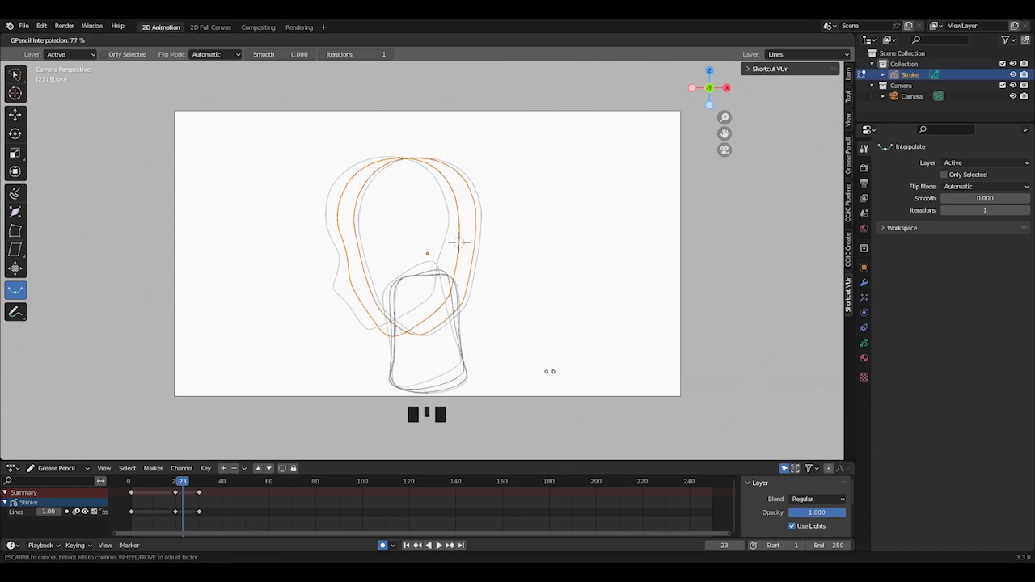
# Confirm the interpolated in-between frames and play back the head turn
pyautogui.press('Return')
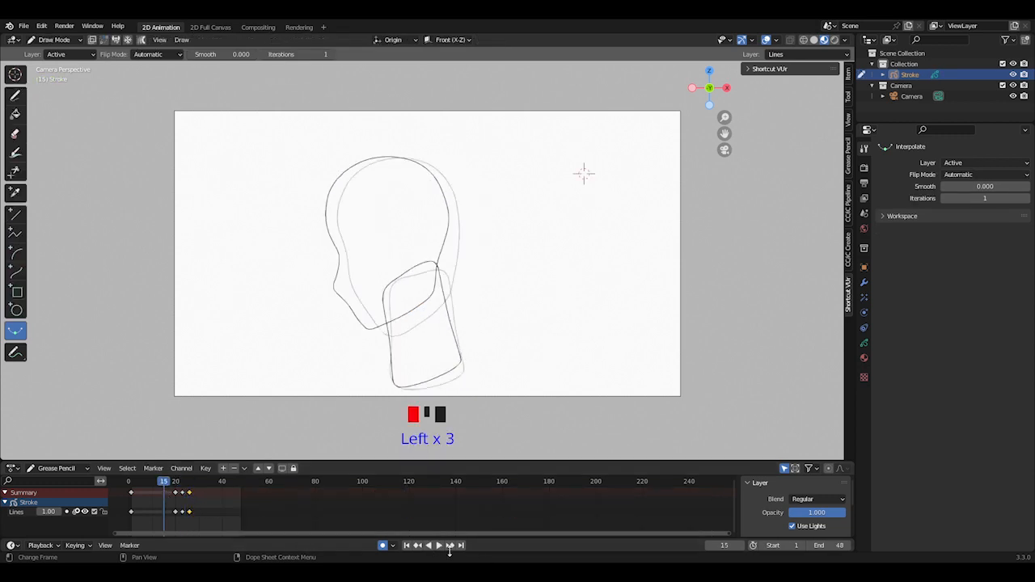
pyautogui.click(433, 545)
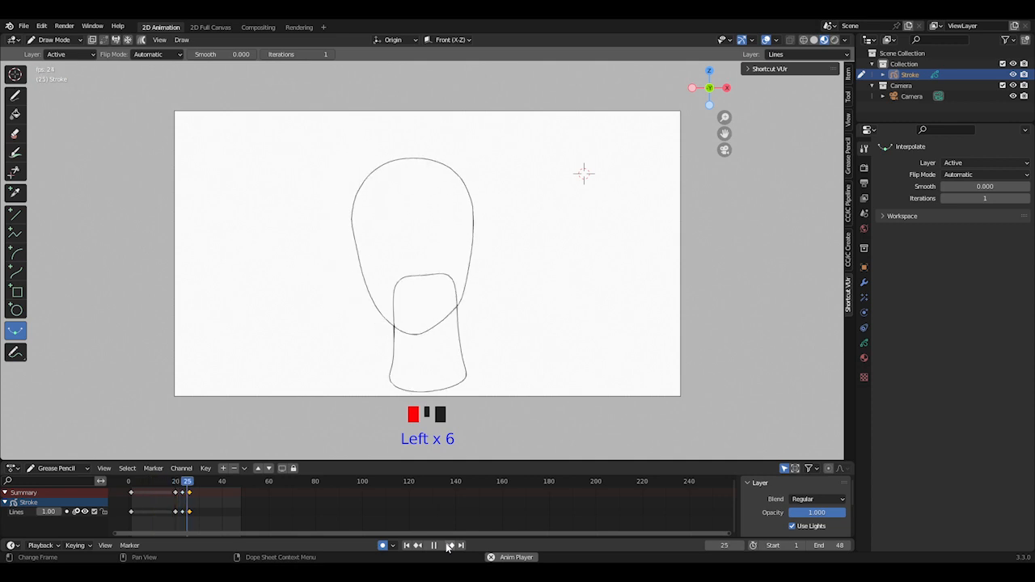
pyautogui.click(449, 545)
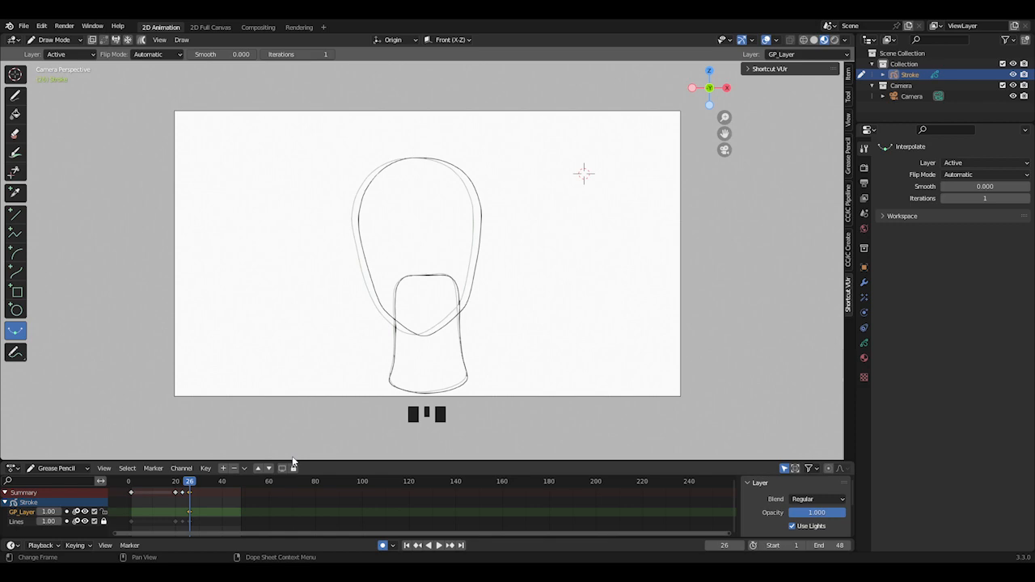
# Switch to Sculpt Mode and push the eye outline into shape
pyautogui.press('Tab')
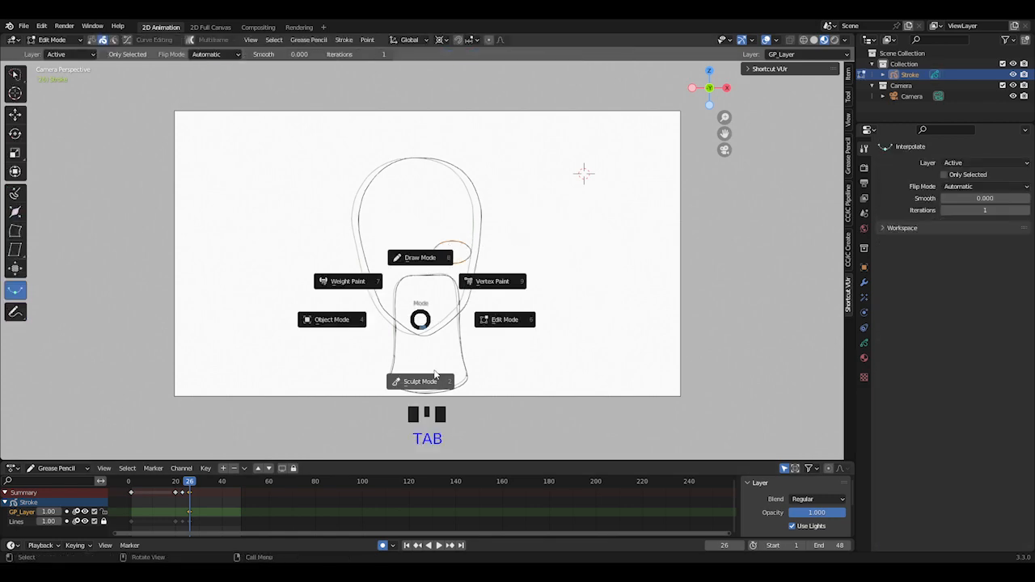
pyautogui.click(420, 381)
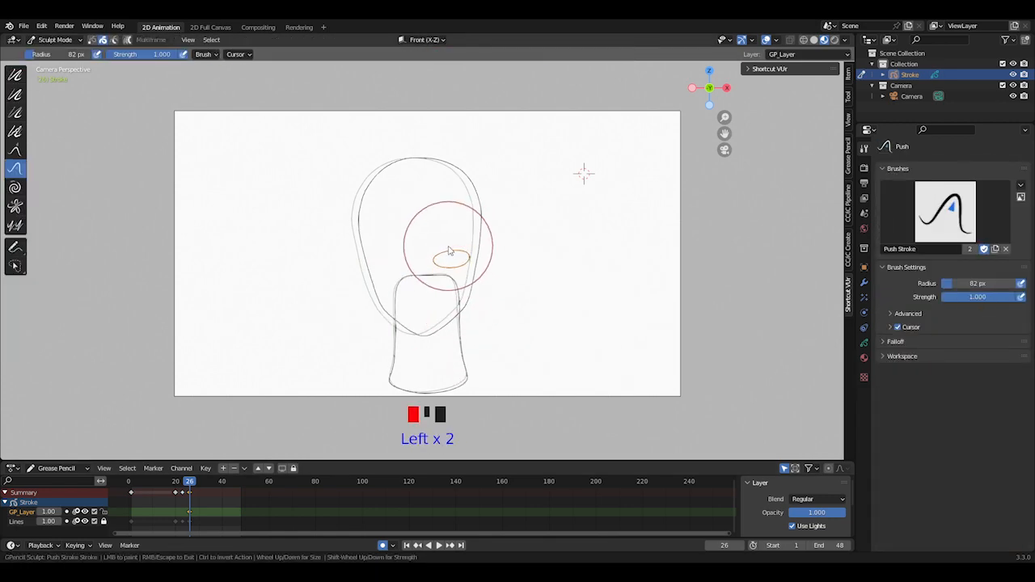
pyautogui.click(54, 39)
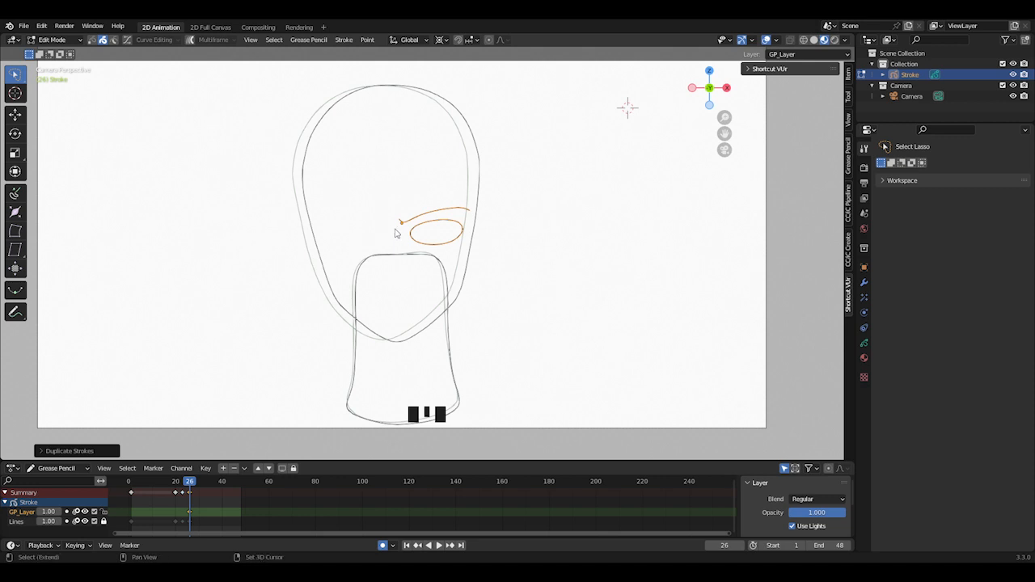
# Duplicate the eye and brow strokes and position the copies
pyautogui.press('shift+right')
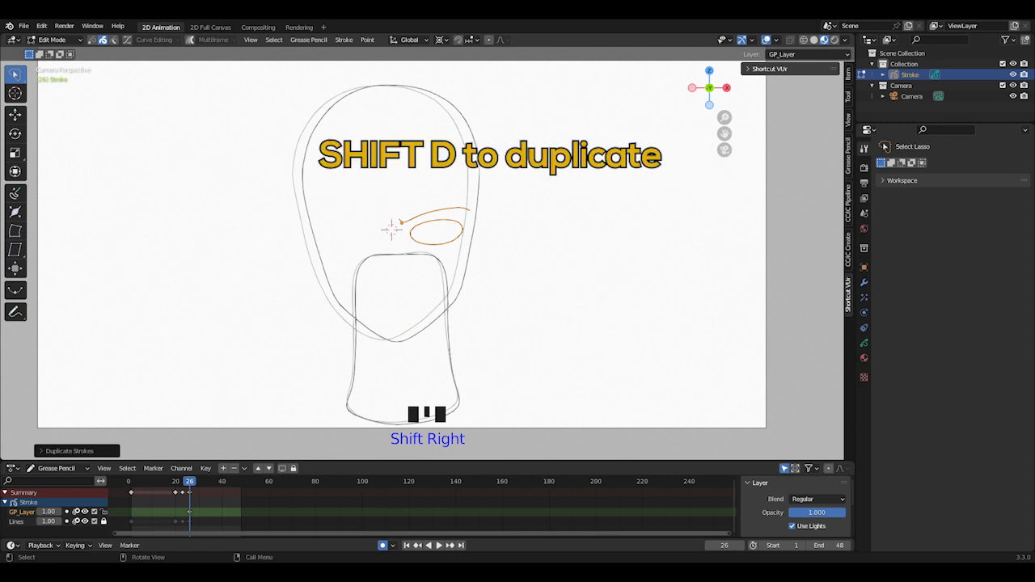
pyautogui.press('s')
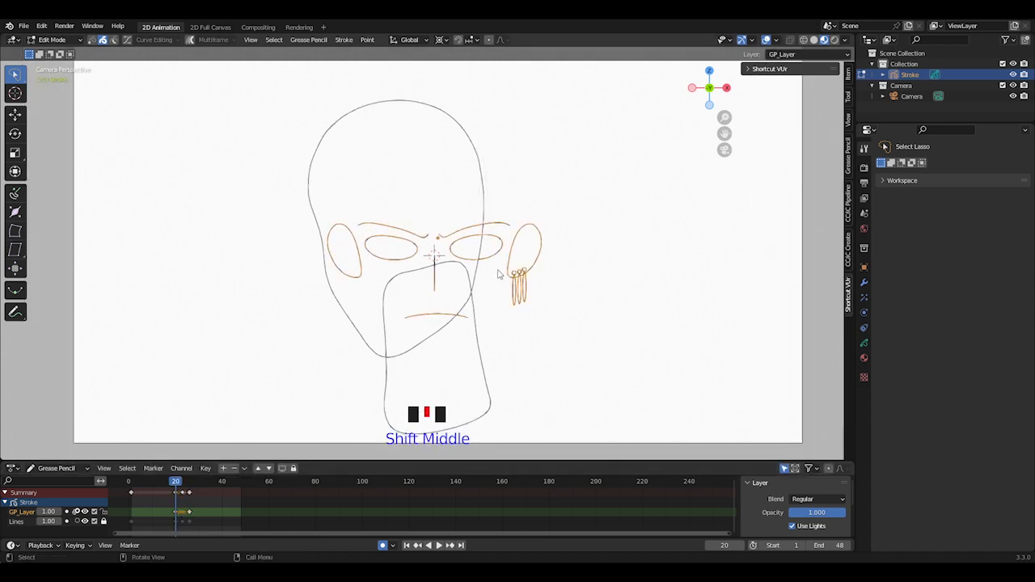
# Shift the face features sideways and rotate the ear and eye strokes to fit the turn
pyautogui.press('g')
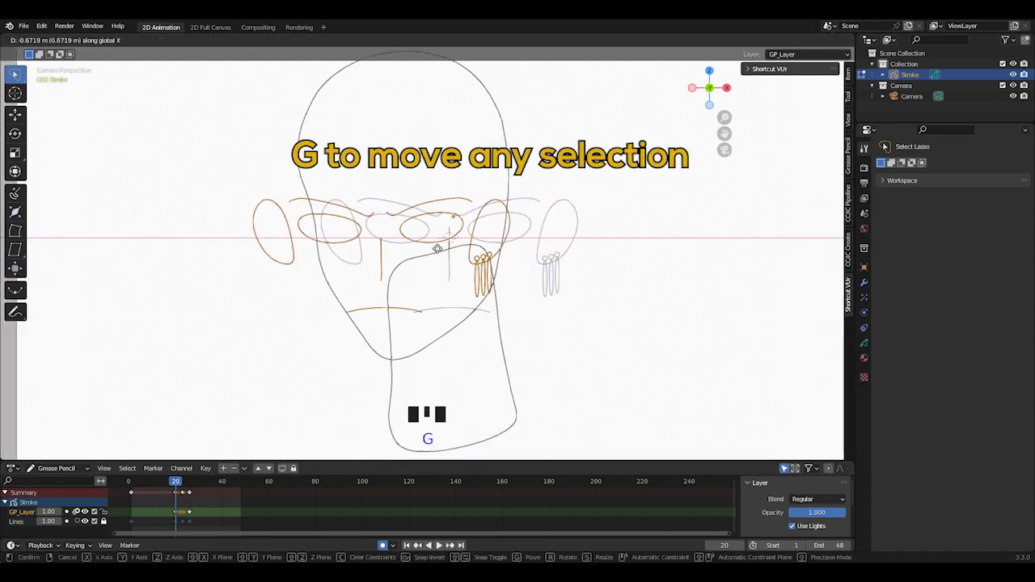
pyautogui.scroll(-3)
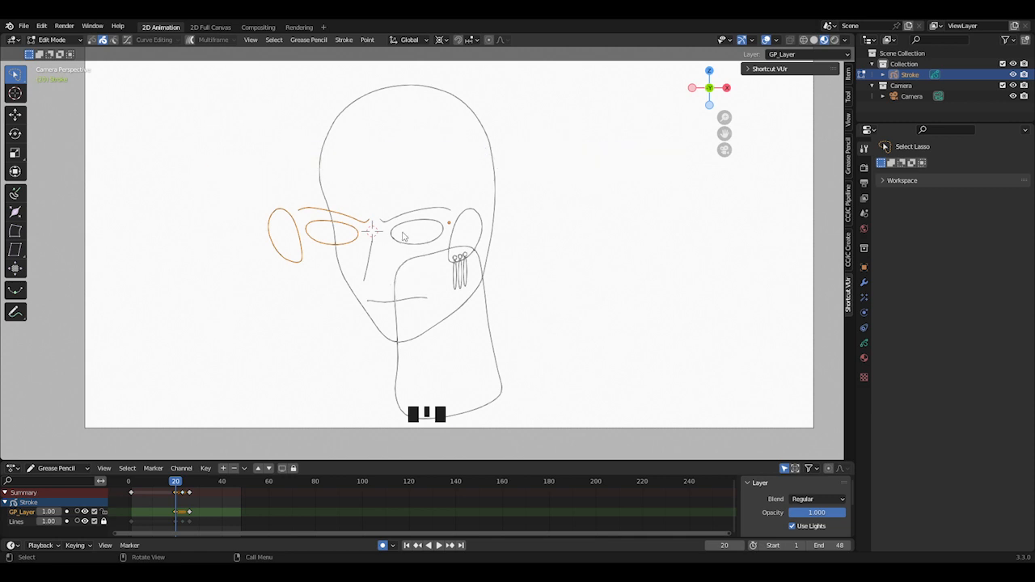
pyautogui.press('r')
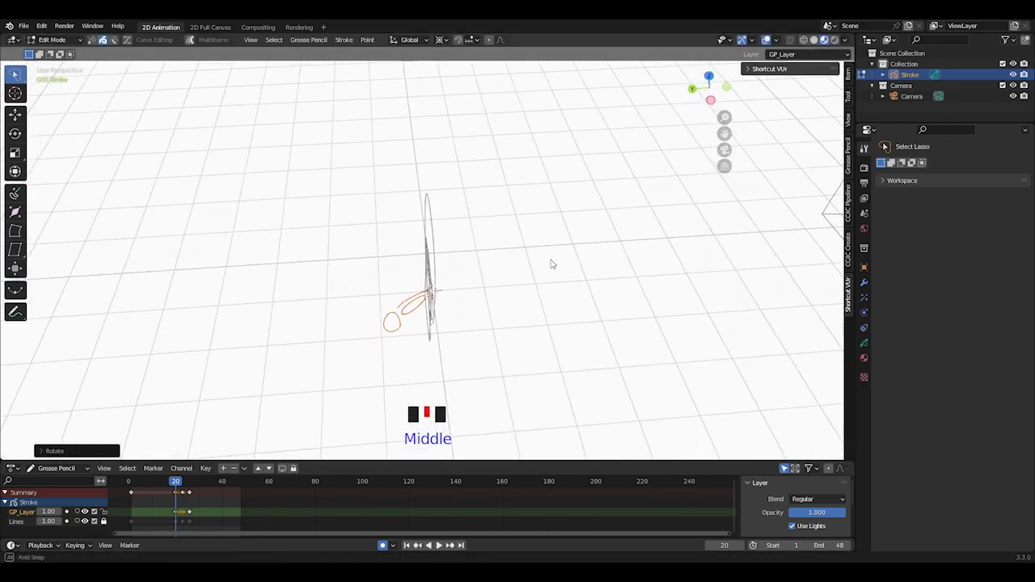
pyautogui.moveTo(552, 265); pyautogui.dragTo(511, 282)
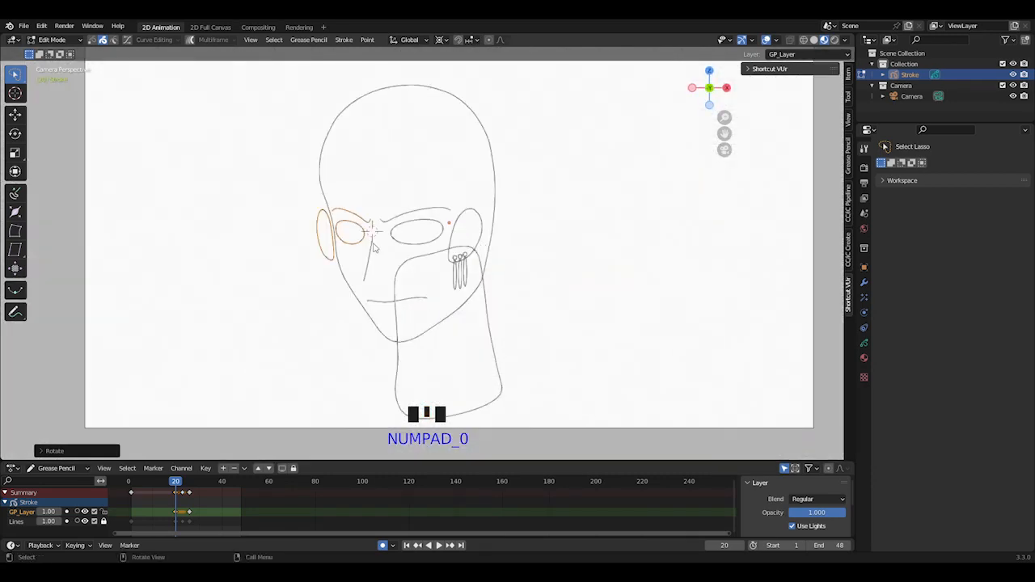
# Reproject all face strokes flat onto the view plane and move them onto frame 1's profile head
pyautogui.press('KP_0')
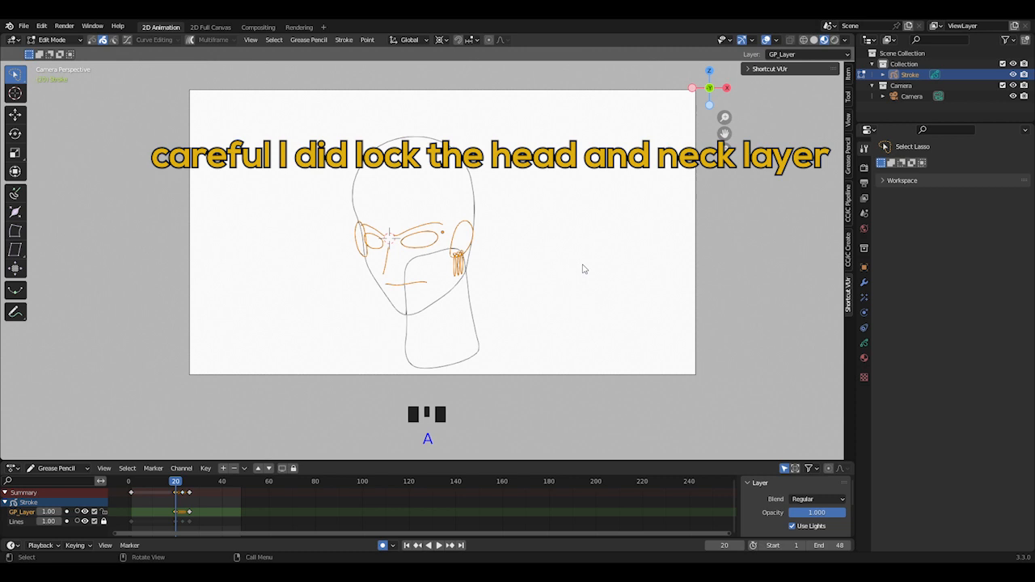
pyautogui.moveTo(431, 193)
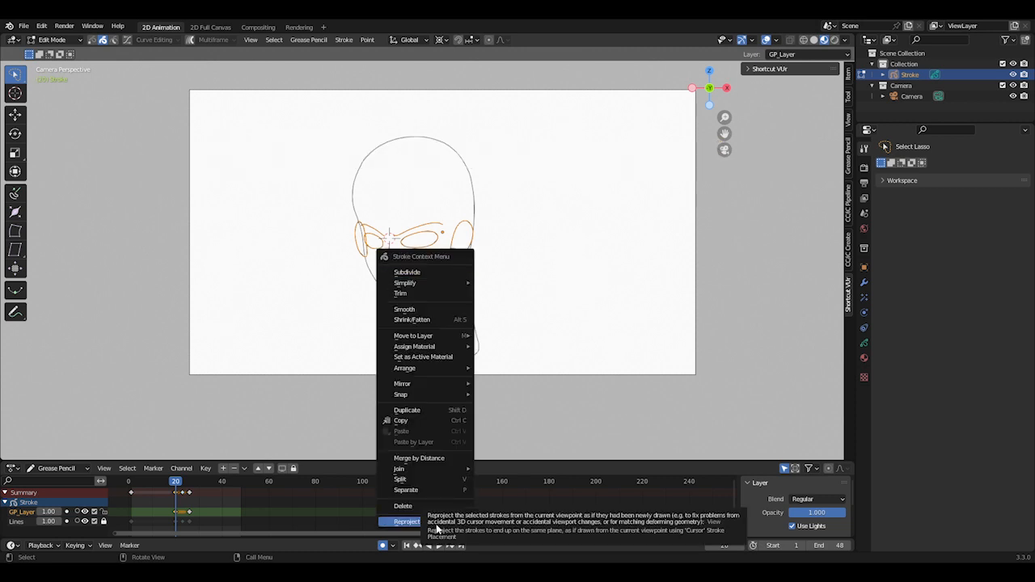
pyautogui.click(406, 522)
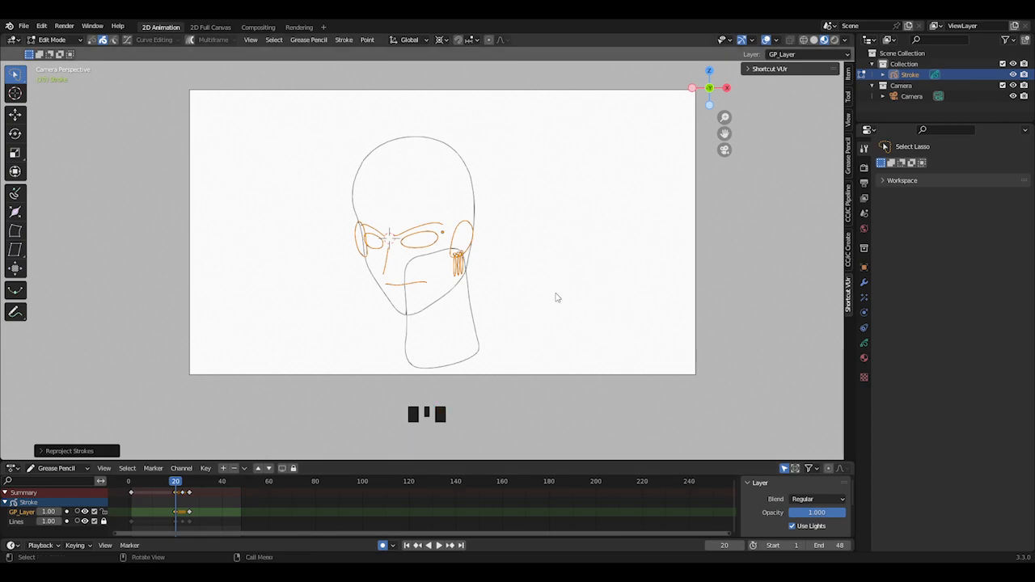
pyautogui.moveTo(558, 297); pyautogui.dragTo(388, 314)
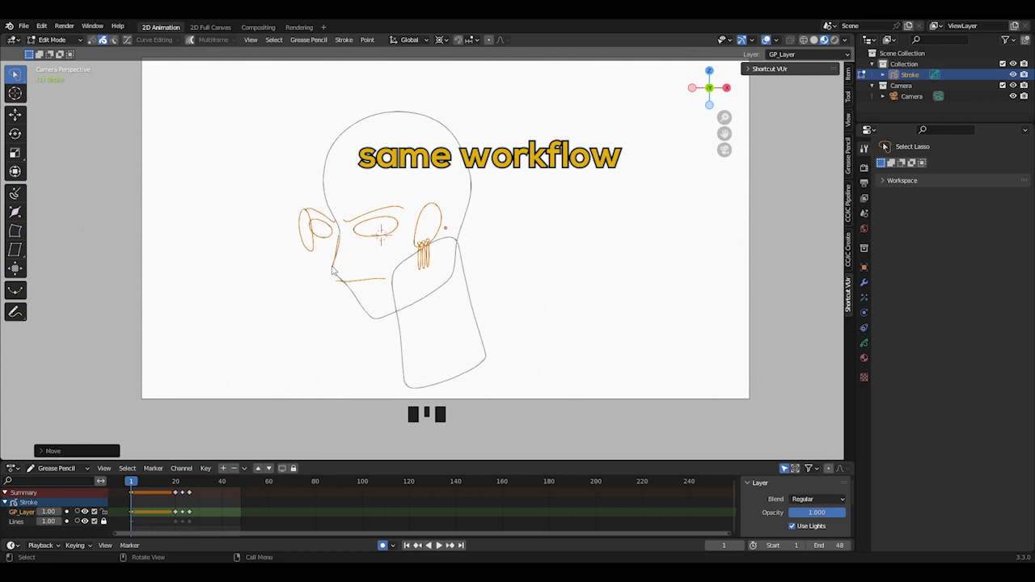
# Delete frame 1's hidden far-side eye strokes, then play and stop the head-turn animation
pyautogui.click(51, 40)
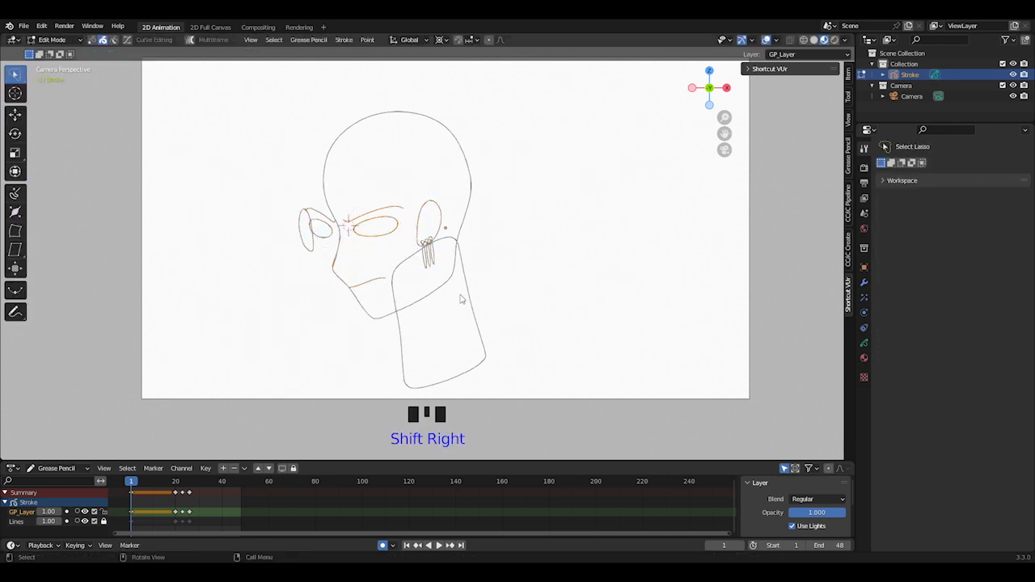
pyautogui.press('x')
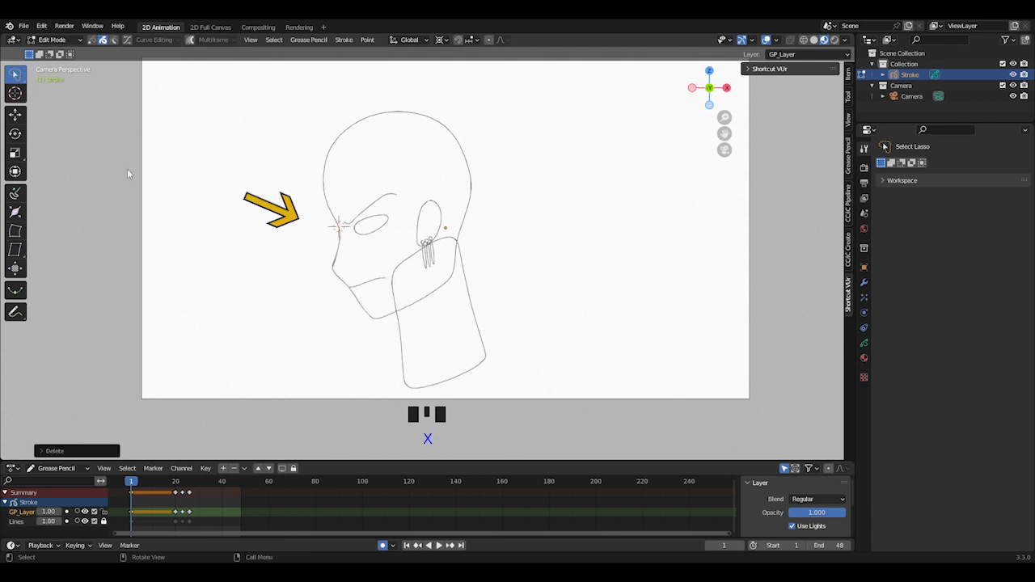
pyautogui.click(434, 545)
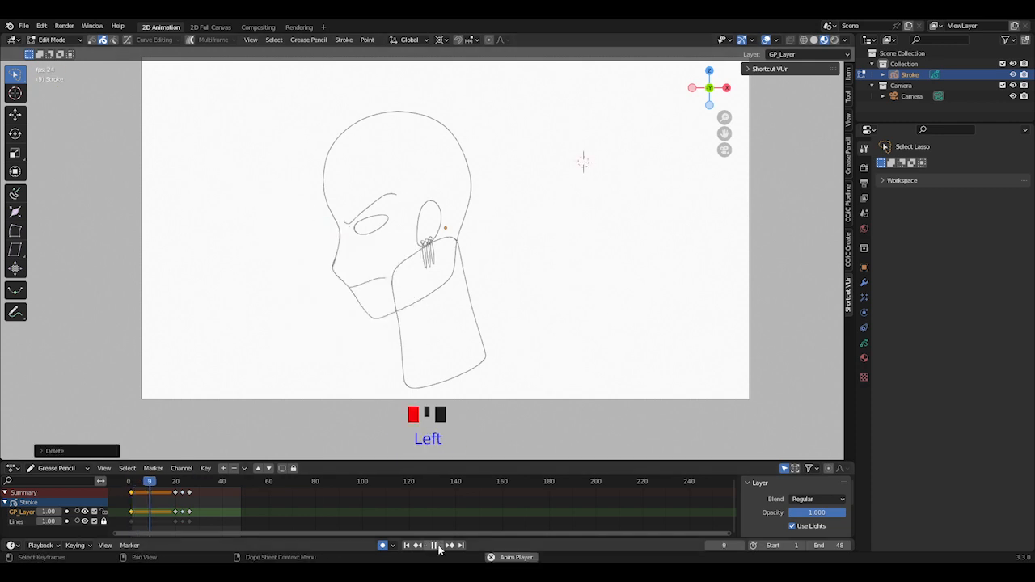
pyautogui.click(433, 545)
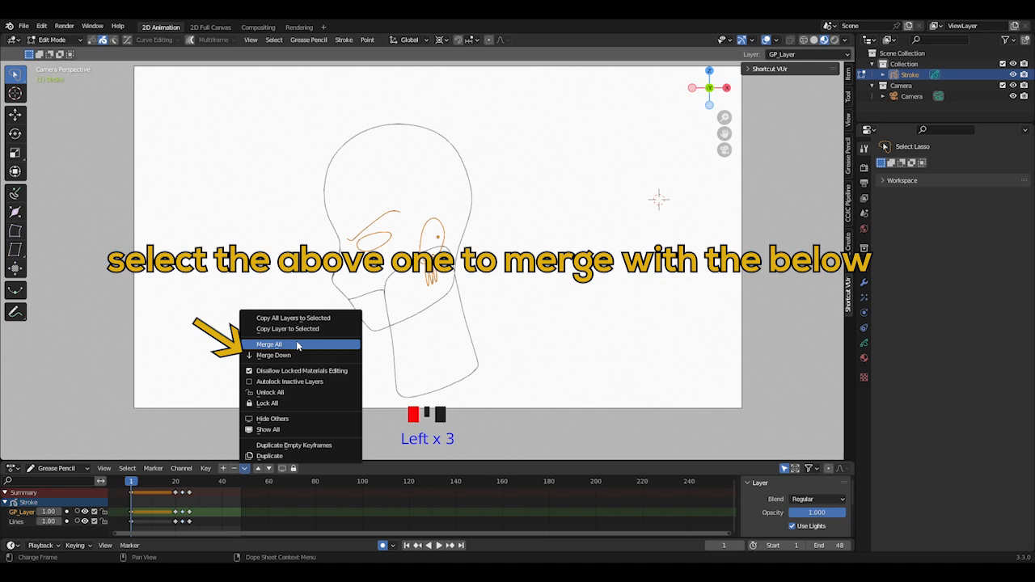
pyautogui.moveTo(301, 356)
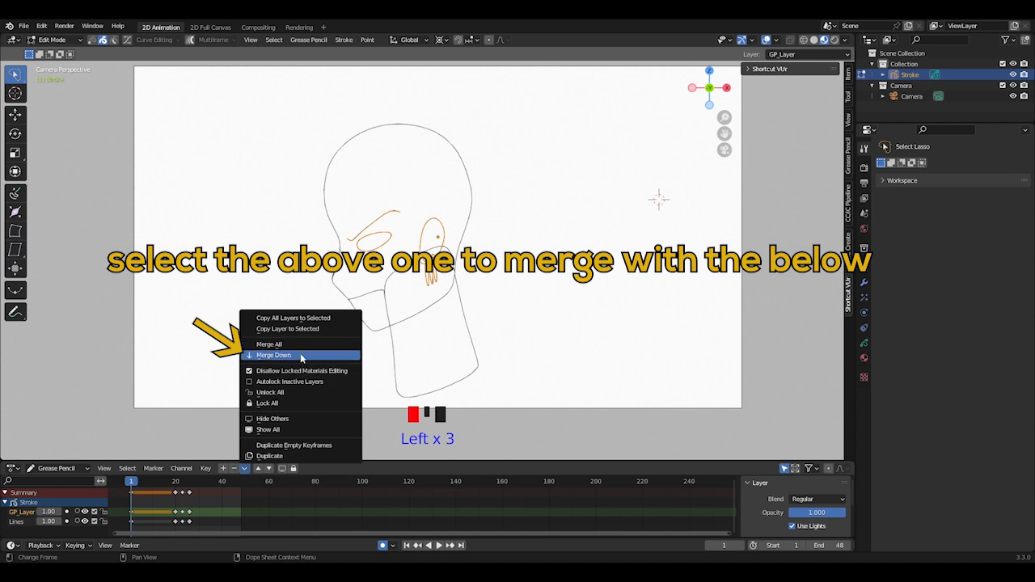
# Merge the upper face layer down into Lines and turn off Stroke > Scale Thickness
pyautogui.click(273, 355)
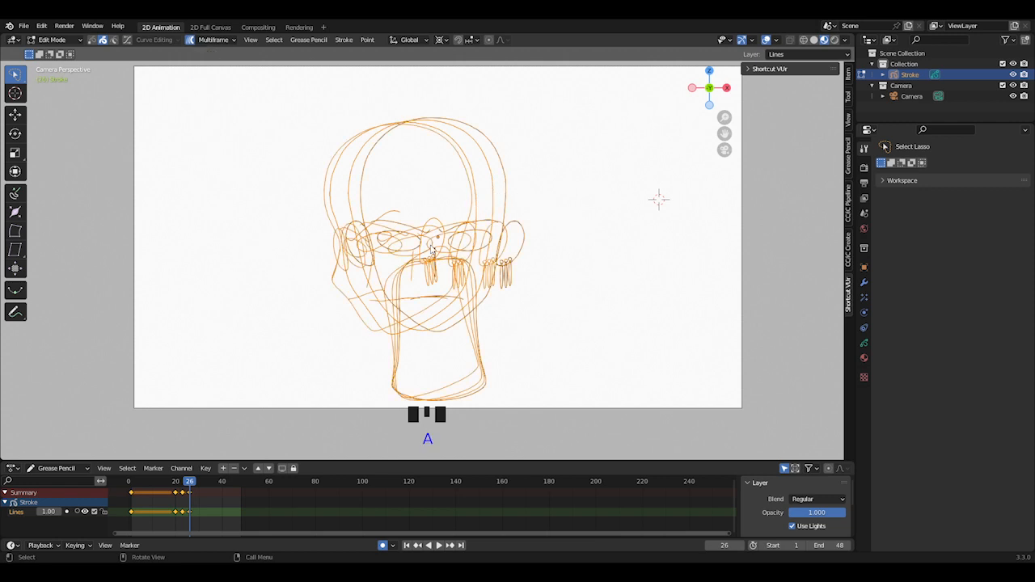
pyautogui.click(344, 39)
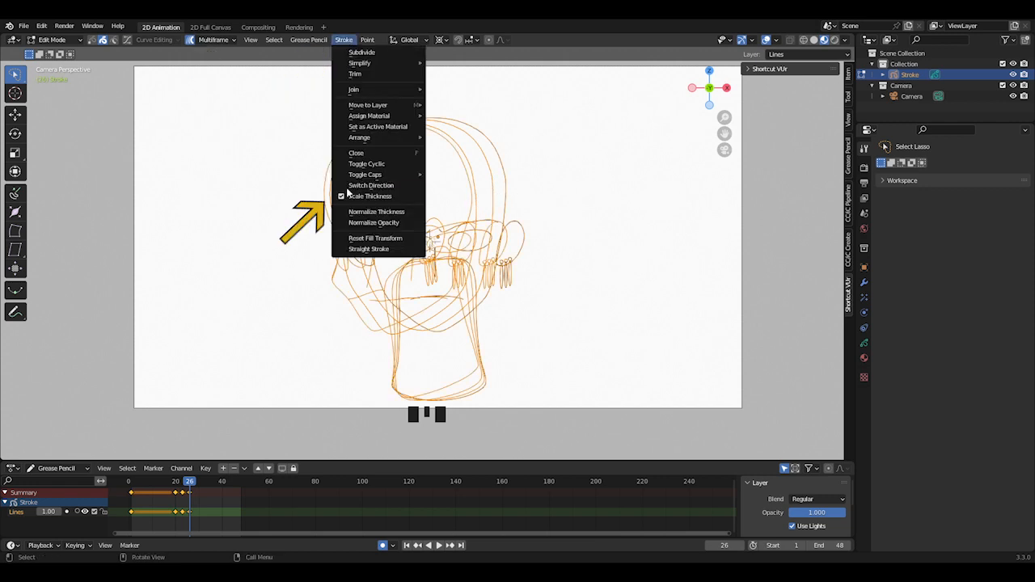
pyautogui.moveTo(370, 196)
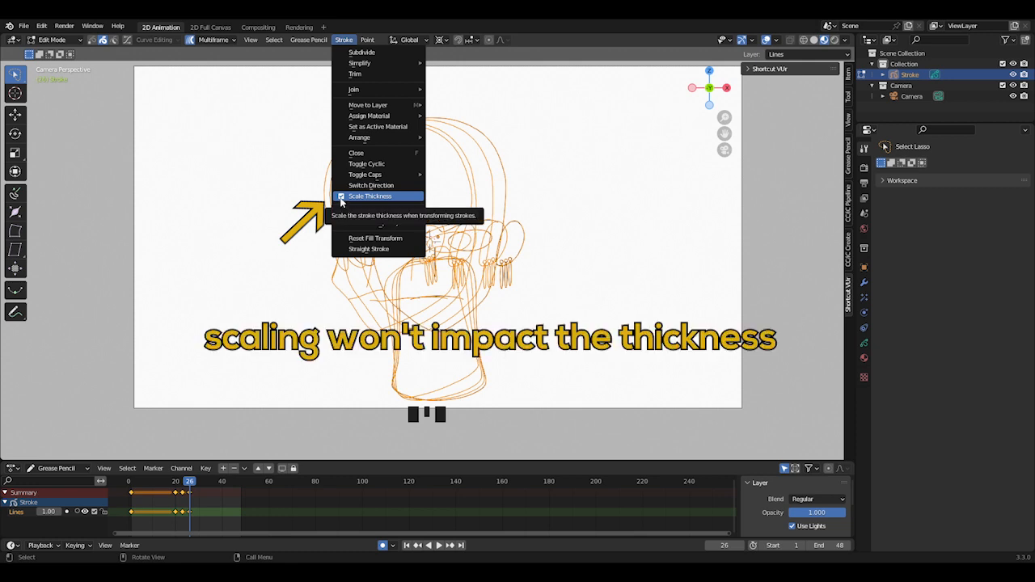
pyautogui.click(370, 196)
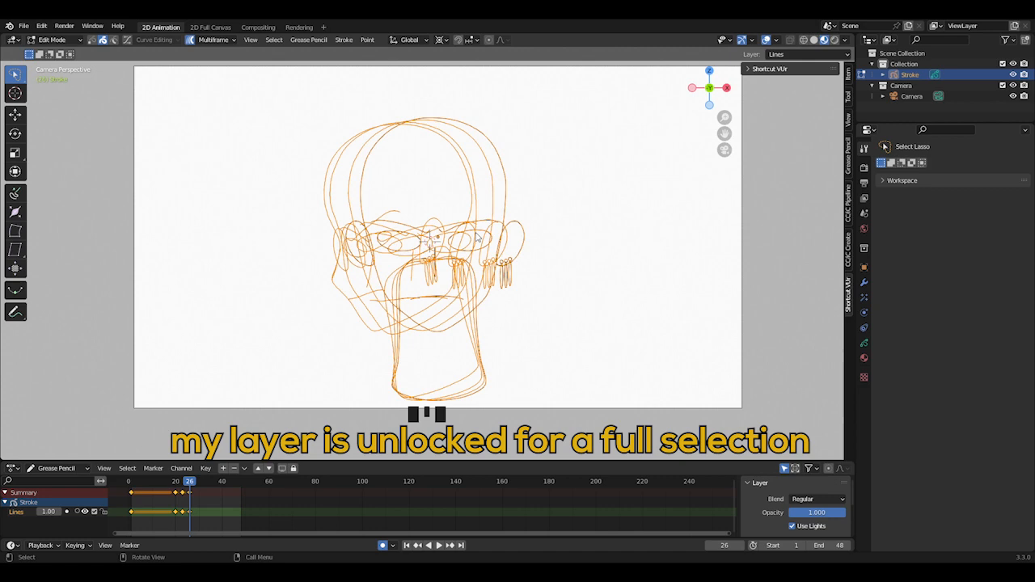
pyautogui.press('s')
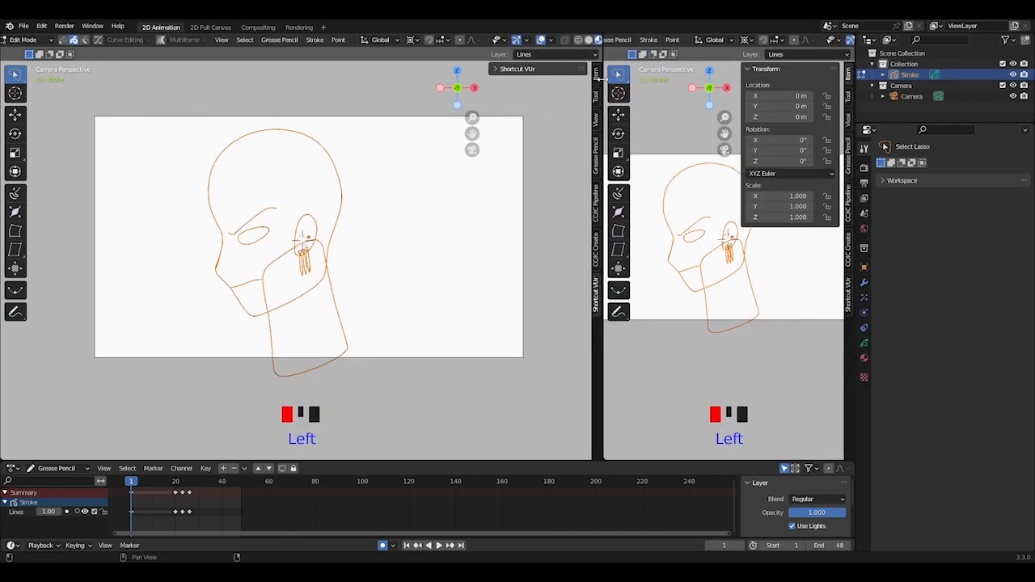
# Switch to Object Mode and add an image Empty holding the character reference sheet
pyautogui.press('Tab')
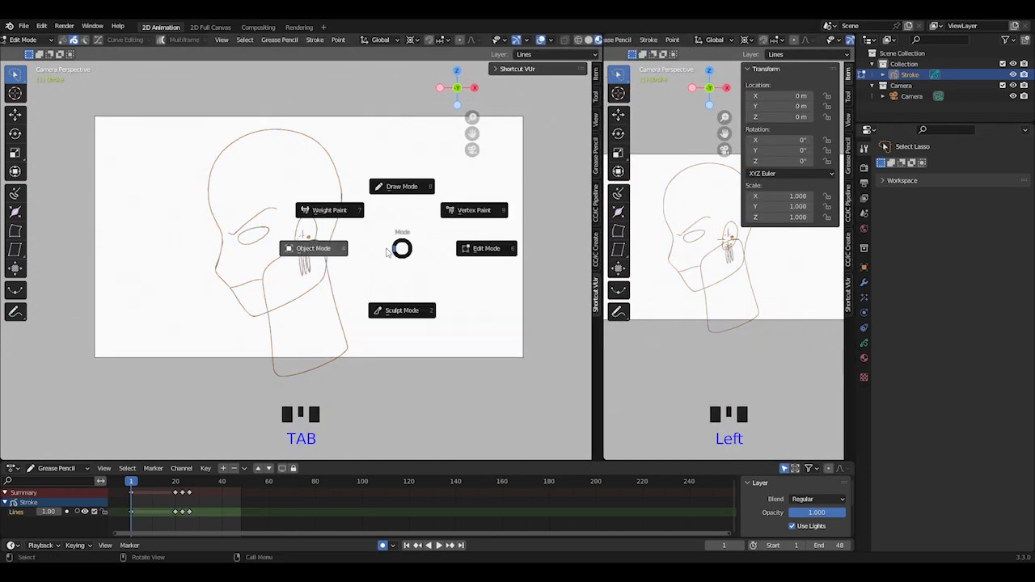
pyautogui.press('shift+a')
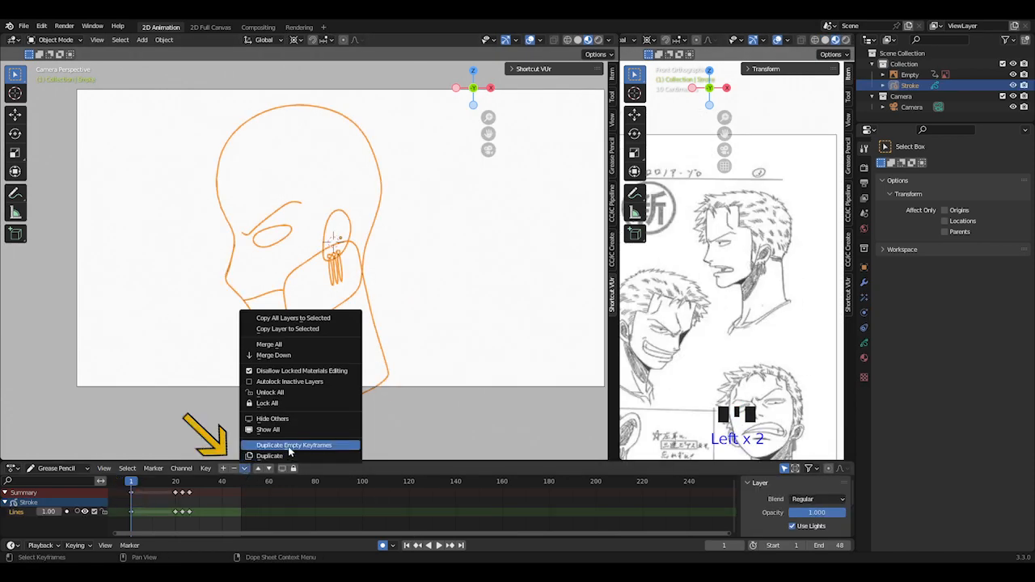
pyautogui.moveTo(290, 453)
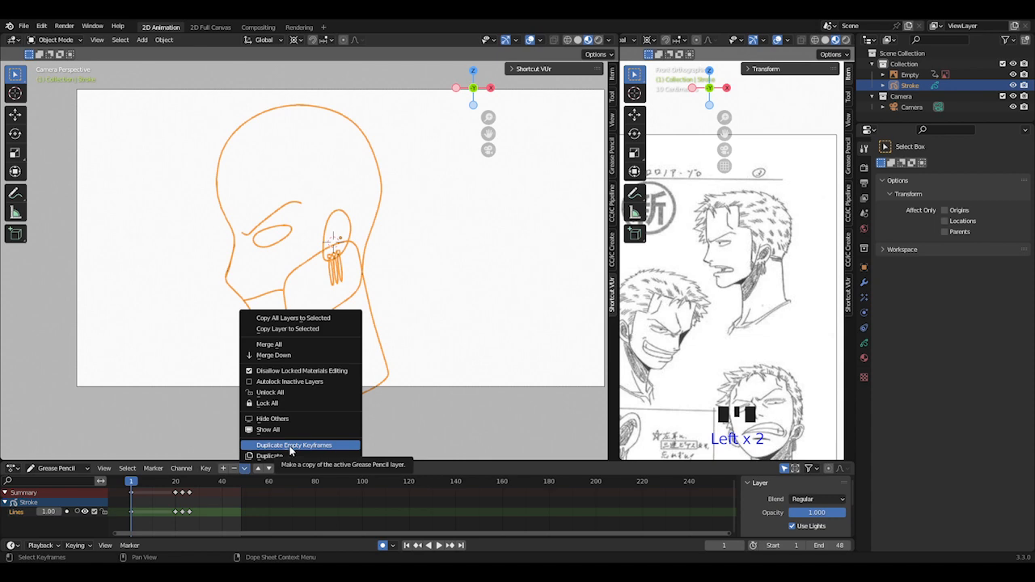
# Duplicate Lines as an empty-keyframe Lines.001 layer over the original faded to 0.30 opacity
pyautogui.click(269, 455)
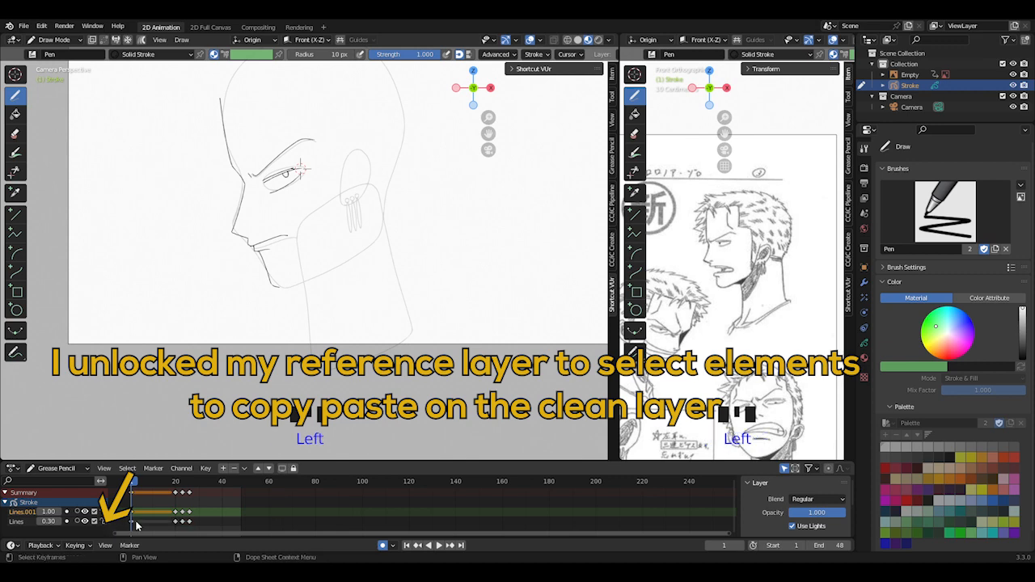
# In Edit Mode, paste the copied reference strokes into the clean Lines.001 layer
pyautogui.press('Tab')
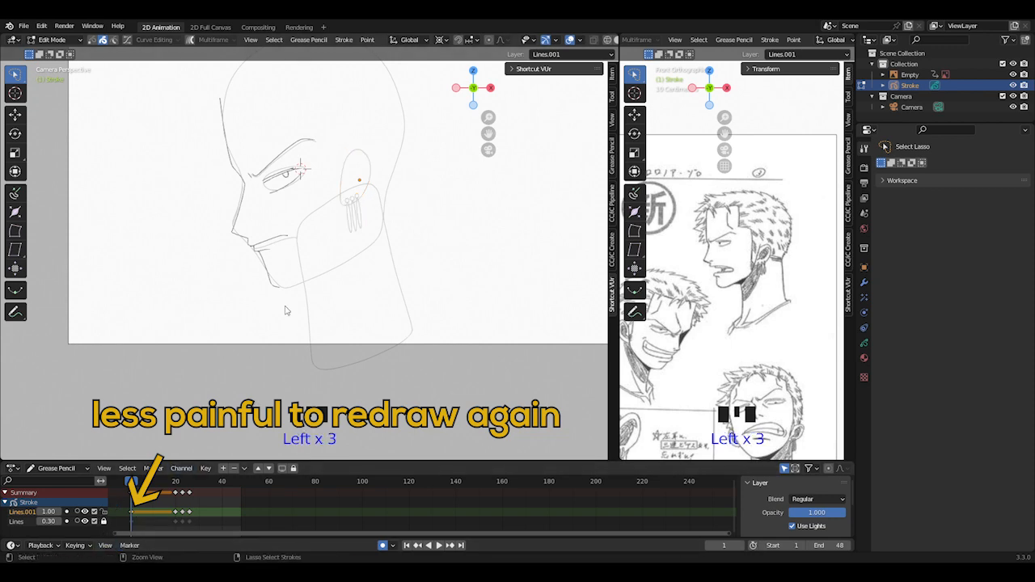
pyautogui.press('ctrl+v')
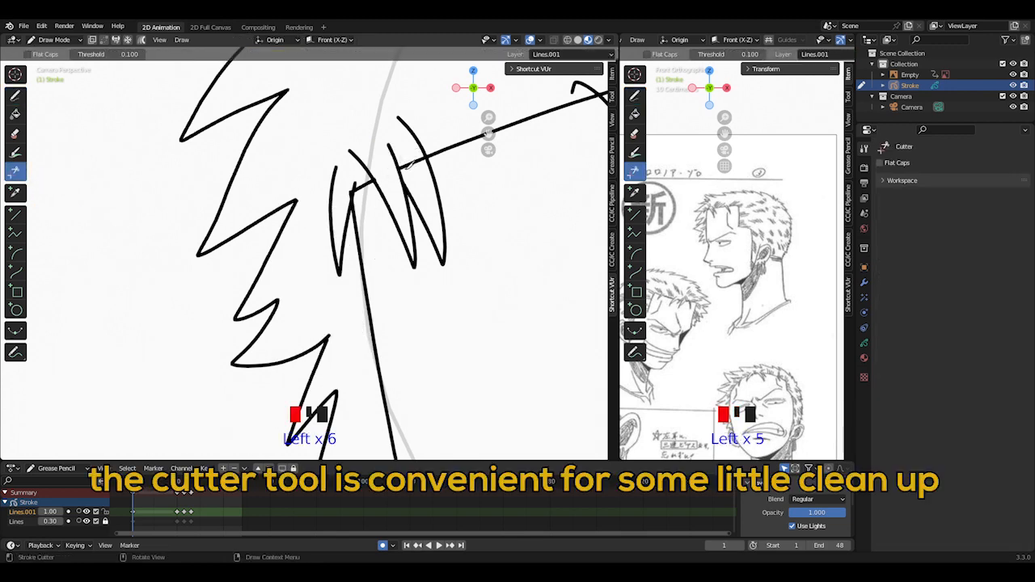
# Subdivide a frame-21 stroke once, sketch the frame-26 front outline, and pick the Cutter
pyautogui.press('ctrl+z')
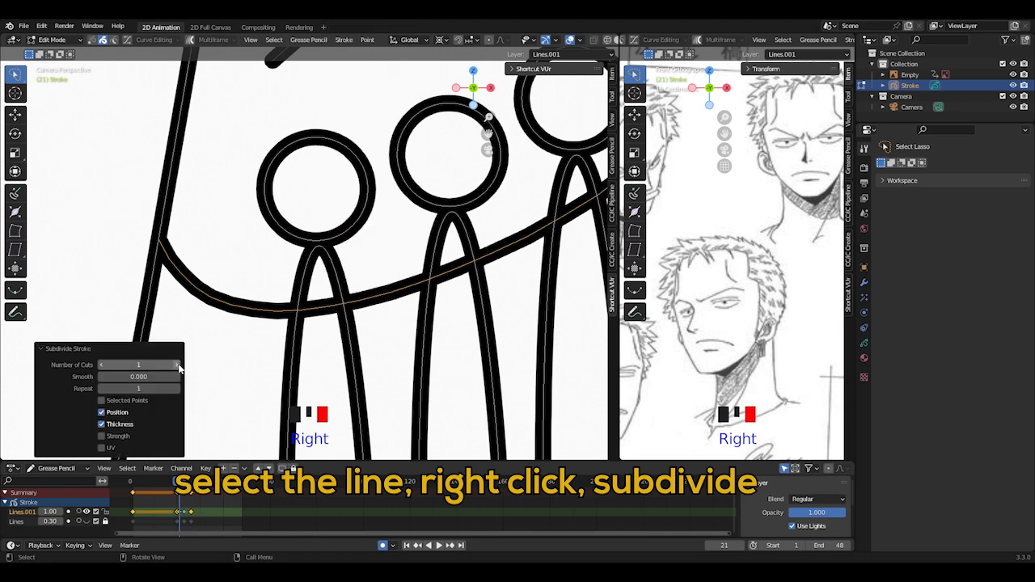
pyautogui.press('Tab')
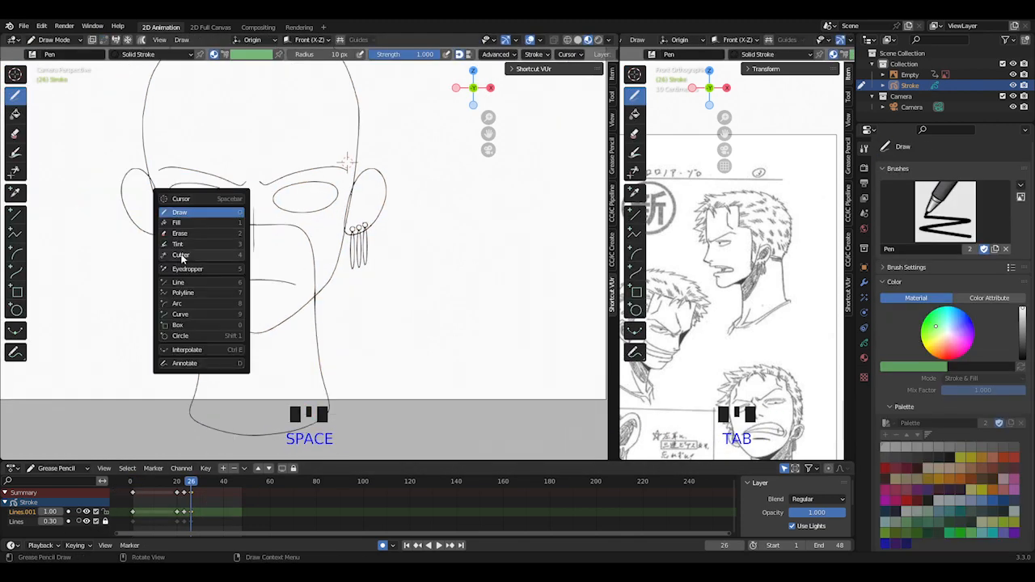
pyautogui.click(180, 255)
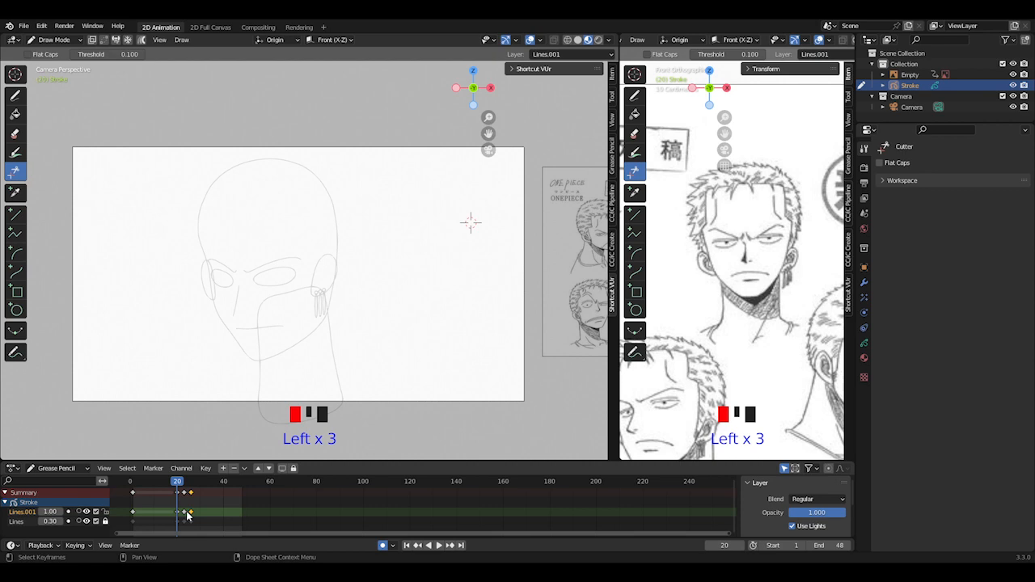
# Delete the two selected keyframes in the Dope Sheet and move to frame 20
pyautogui.rightClick(178, 514)
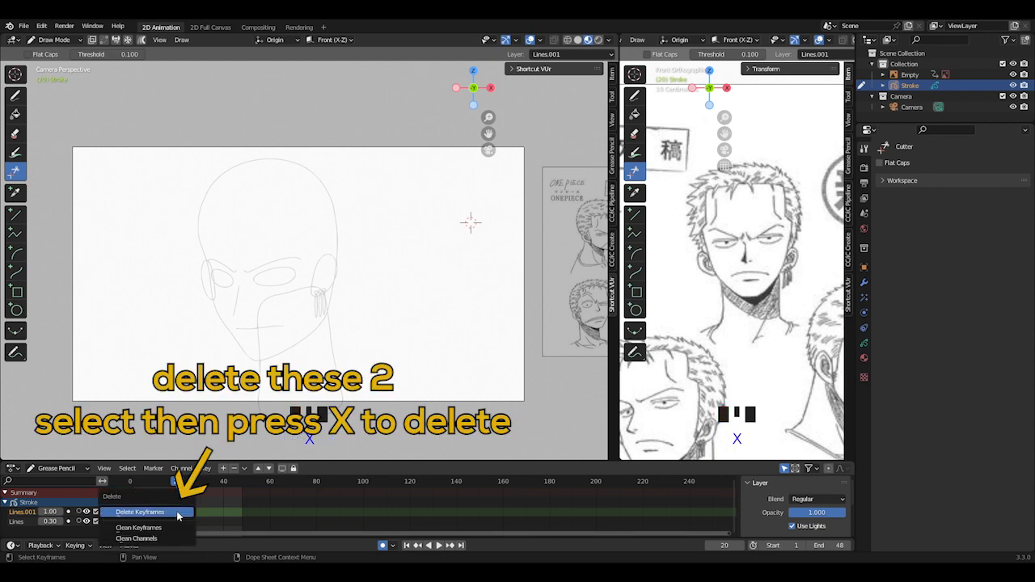
pyautogui.click(140, 511)
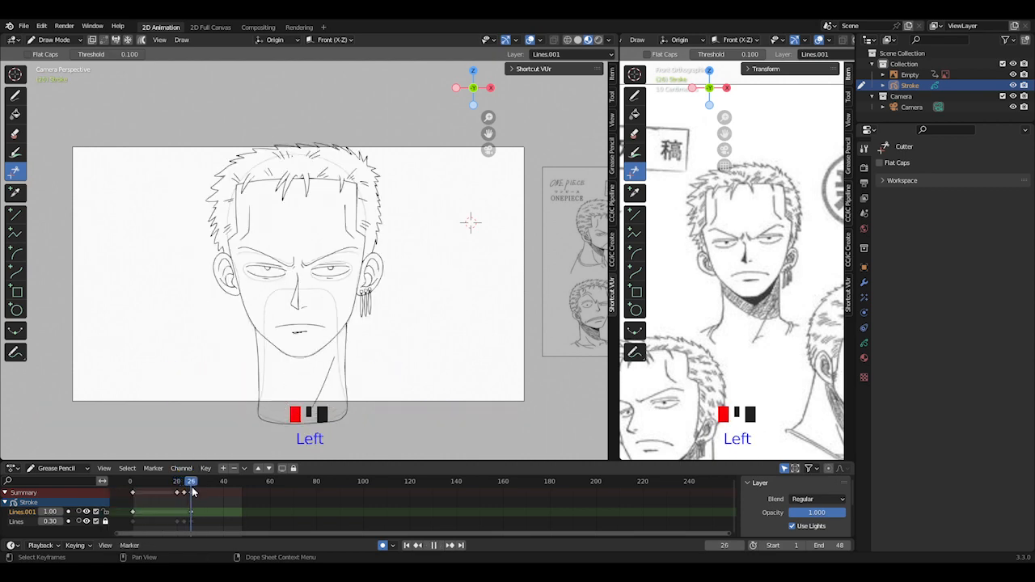
pyautogui.click(190, 481)
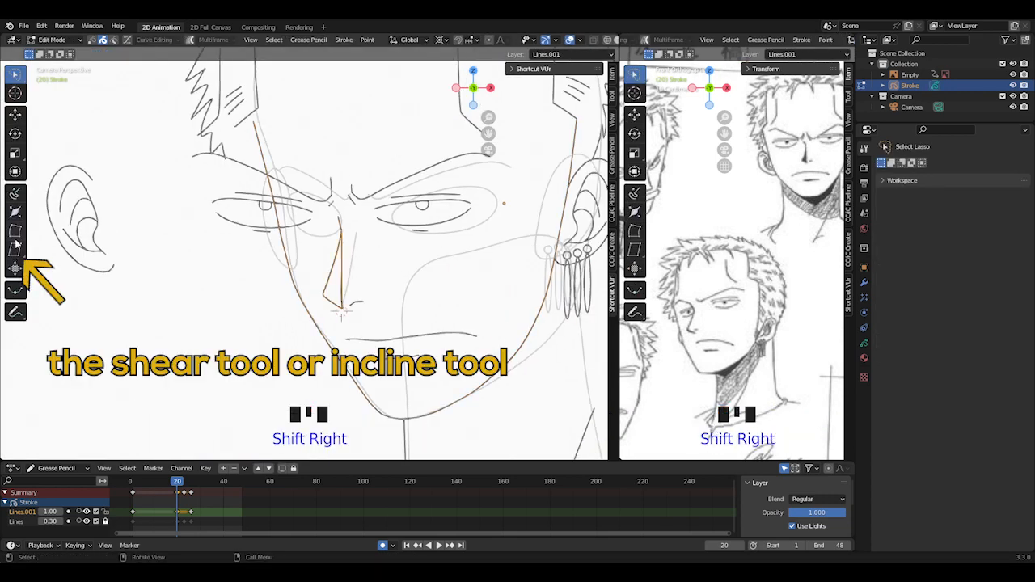
# Shear and move the frame-20 strokes into a three-quarter face with hair, eyes and ears
pyautogui.click(15, 248)
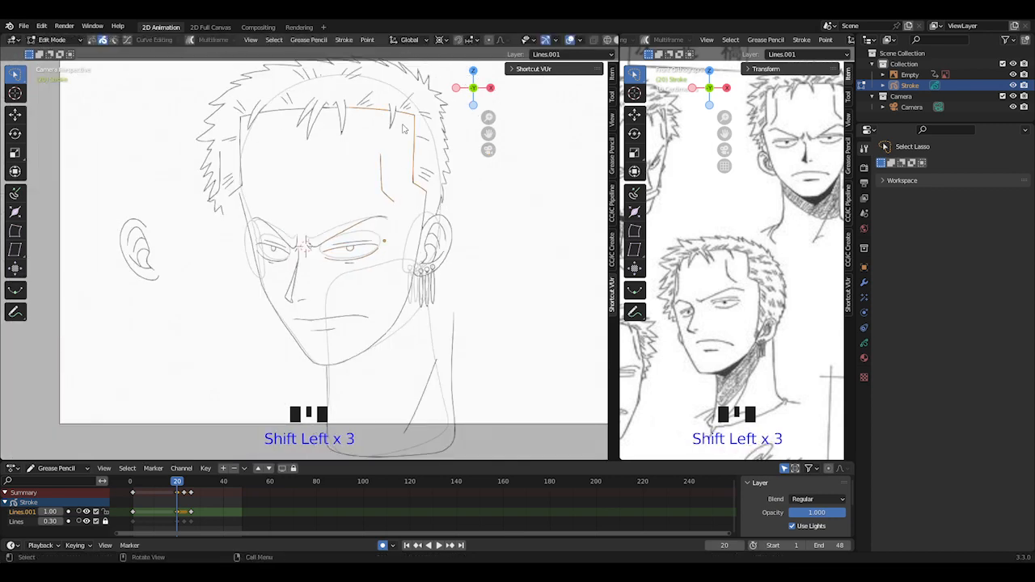
pyautogui.press('g')
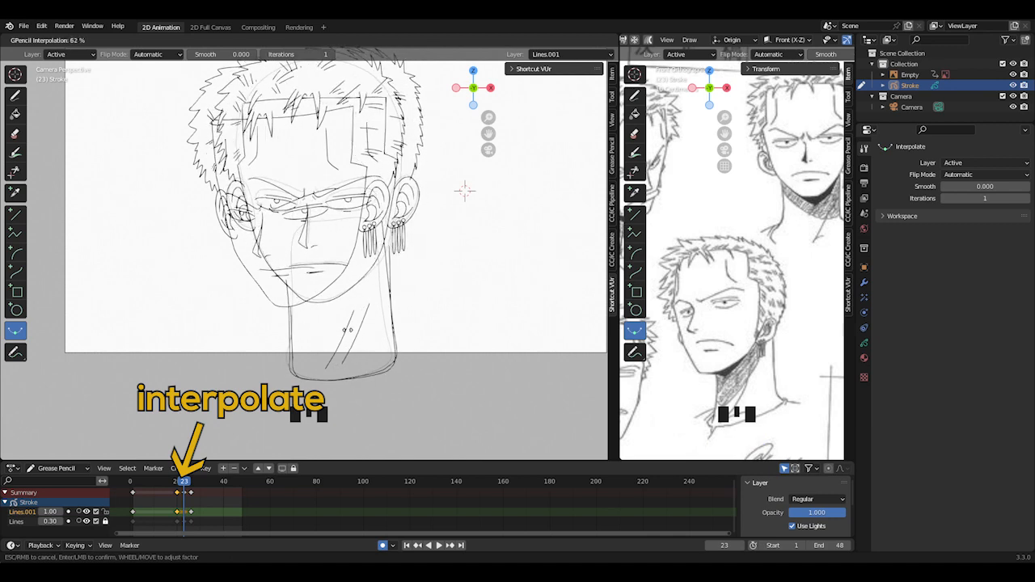
# Interpolate the frame-23 in-between and switch to editing its strokes
pyautogui.scroll(-3)
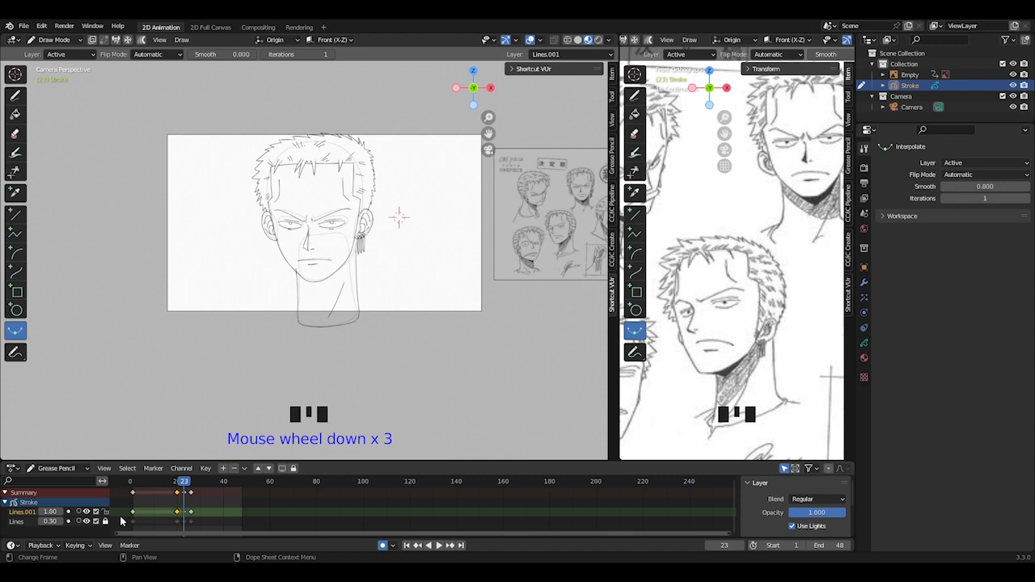
pyautogui.press('ctrl+s')
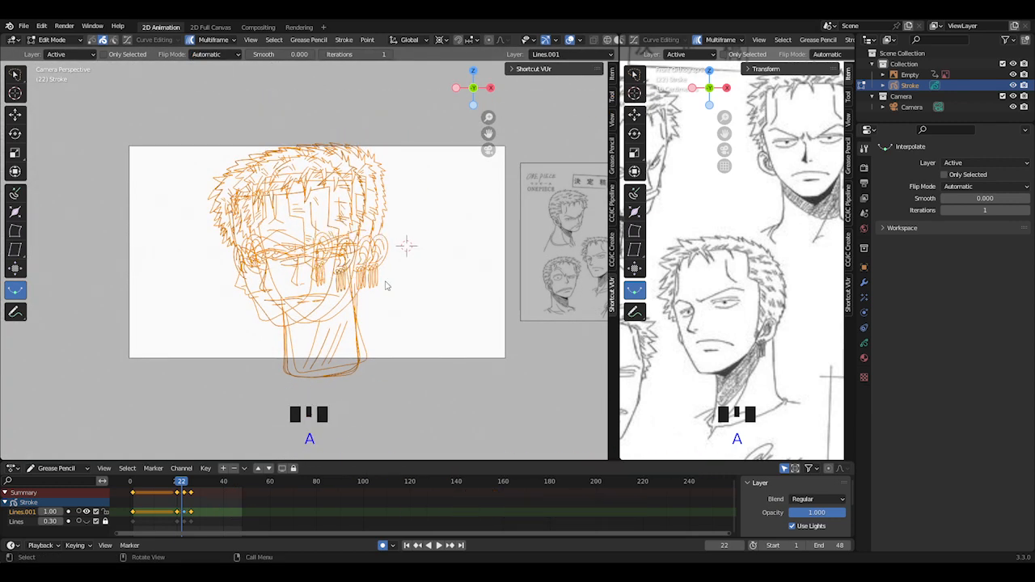
# Reproject the selected in-between strokes via the Stroke context menu
pyautogui.rightClick(405, 246)
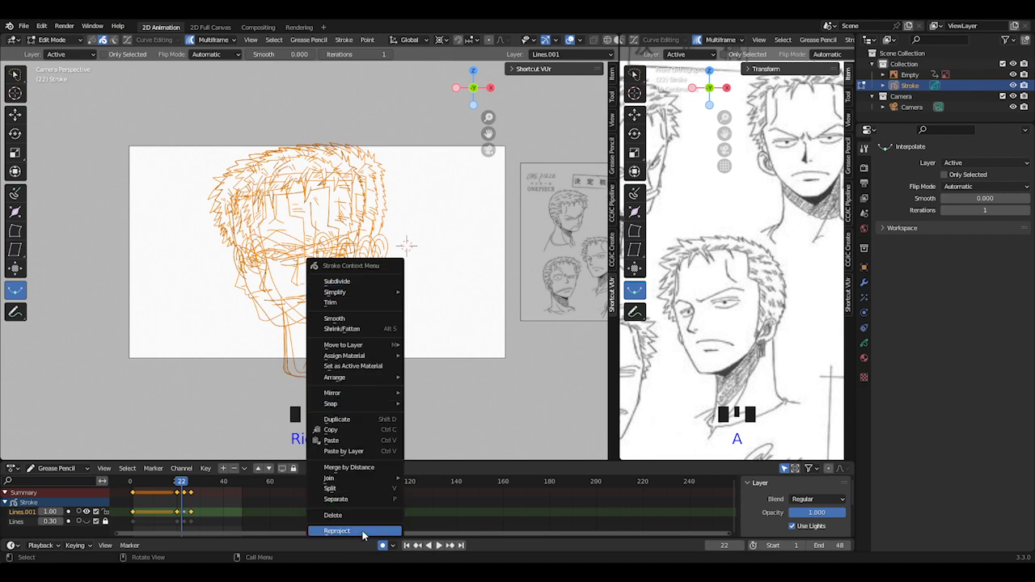
pyautogui.click(337, 530)
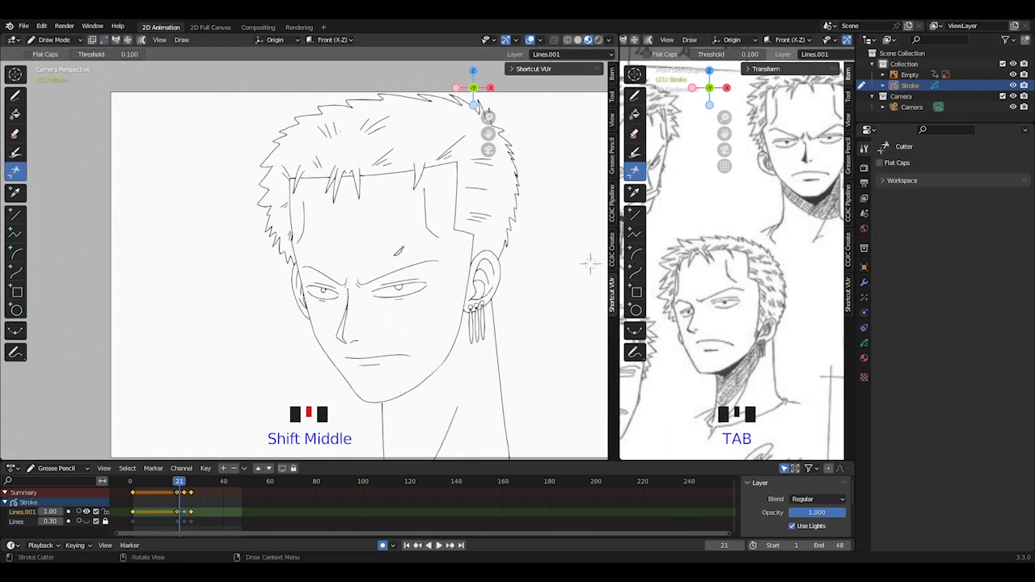
# Trim overlapping neck and ear stroke ends on frames 20–27, then return to Object Mode
pyautogui.scroll(3)
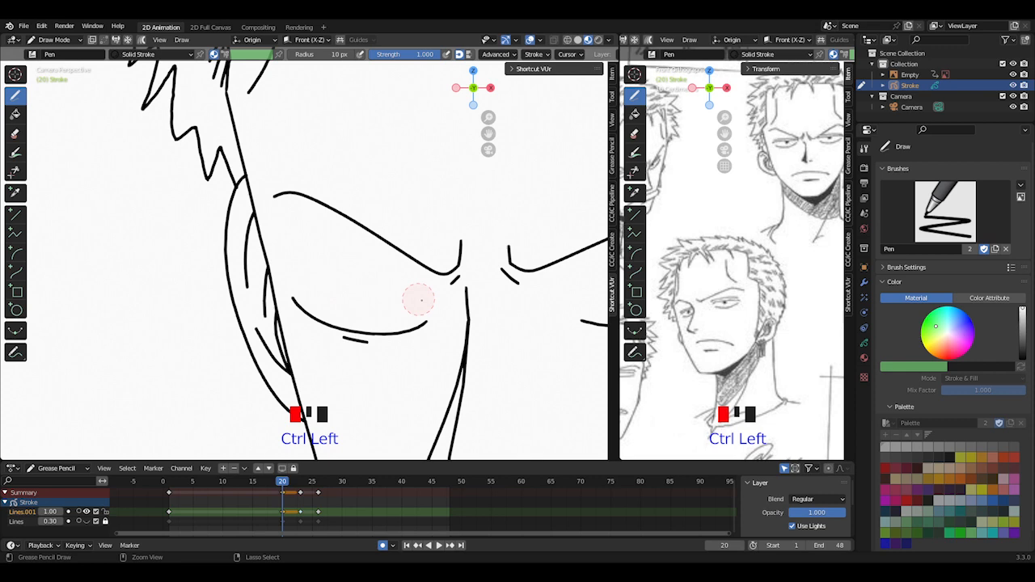
pyautogui.press('Tab')
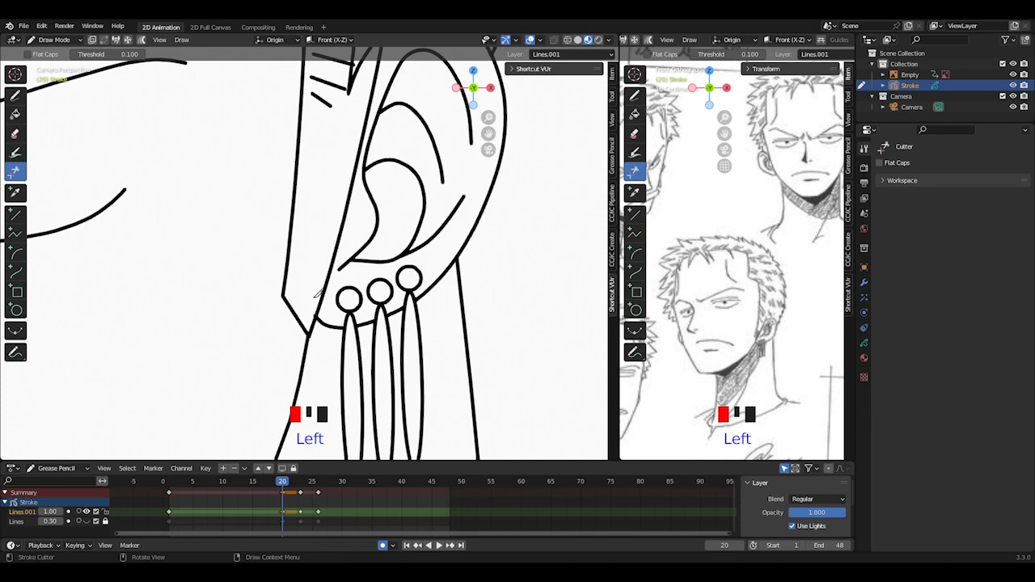
pyautogui.scroll(3)
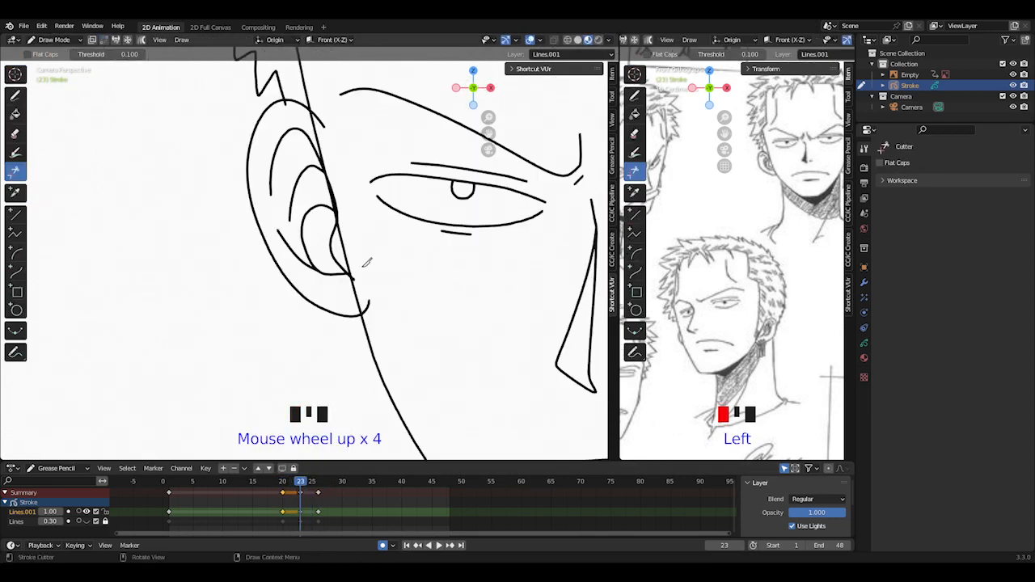
pyautogui.press('Tab')
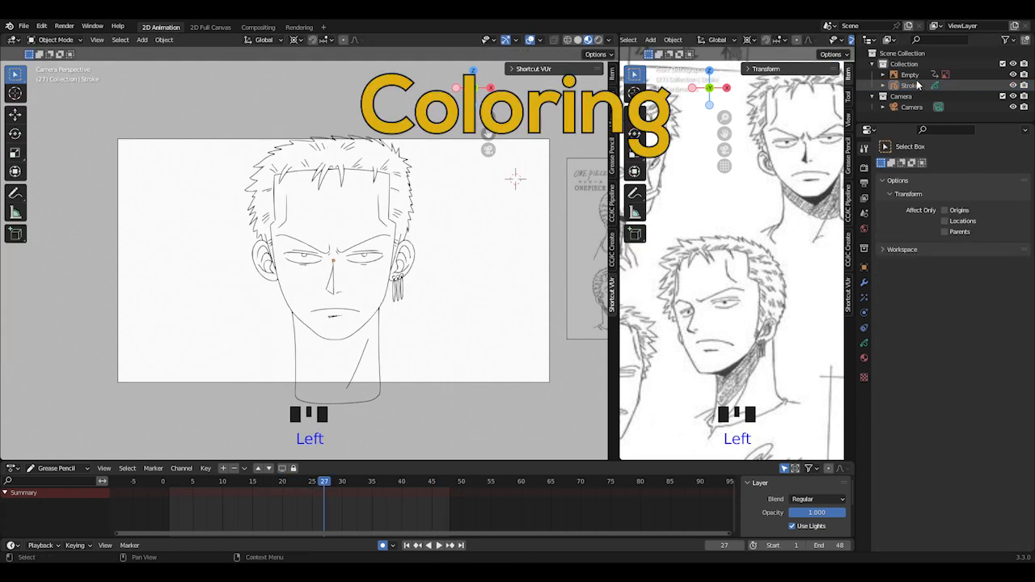
# Select the head Stroke object and duplicate its Solid Fill material into several copies
pyautogui.click(909, 75)
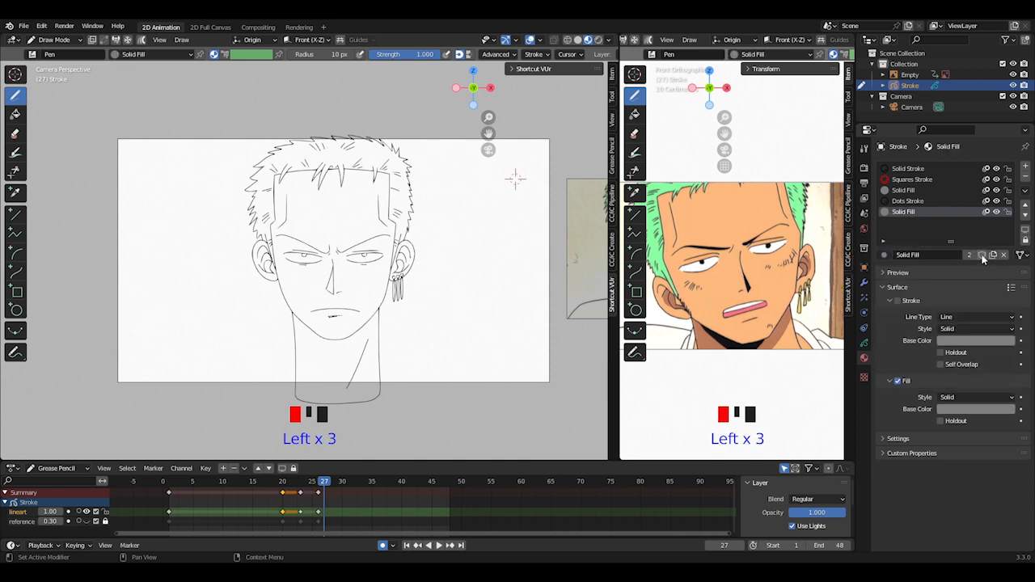
pyautogui.click(969, 255)
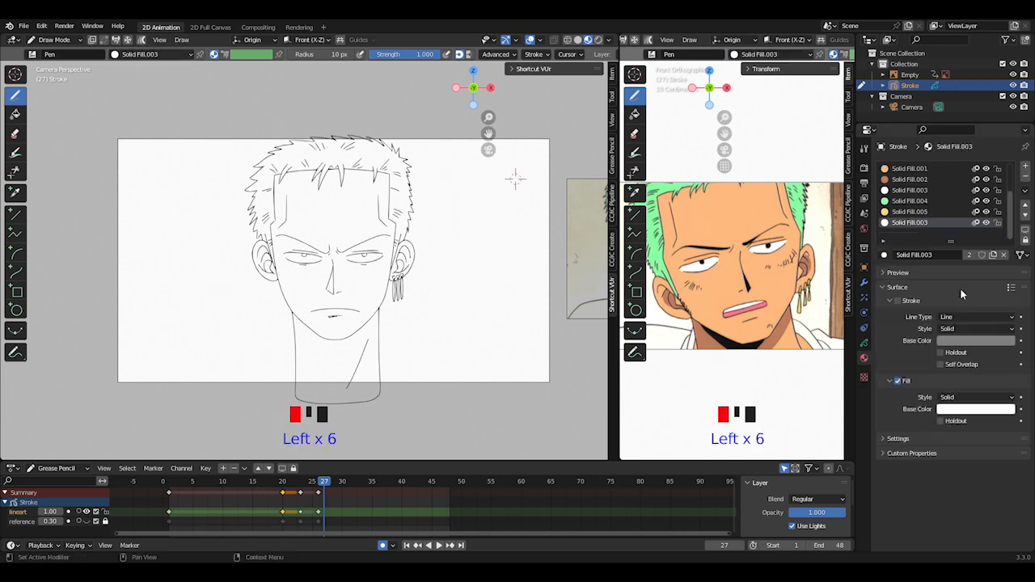
pyautogui.scroll(3)
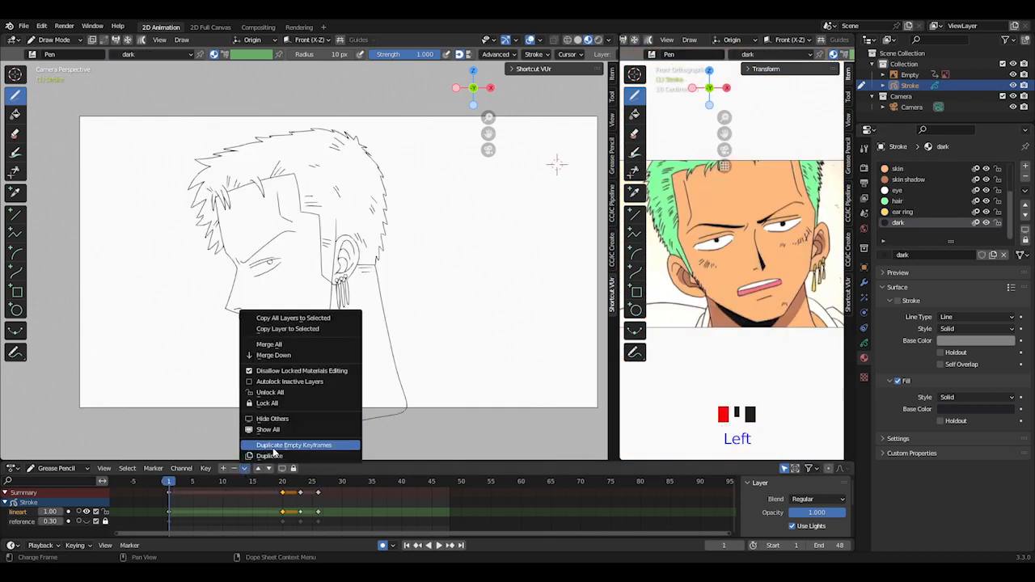
# Duplicate empty keyframes onto the new 'color' layer to match the lineart timing
pyautogui.click(269, 455)
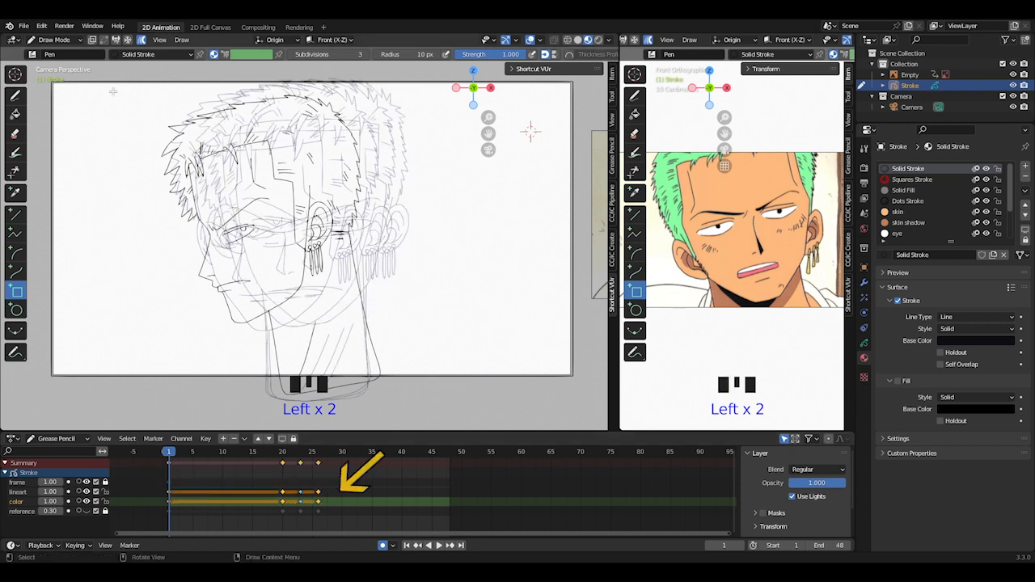
# Fill the face and neck with the skin material, undoing a bad fill
pyautogui.click(15, 114)
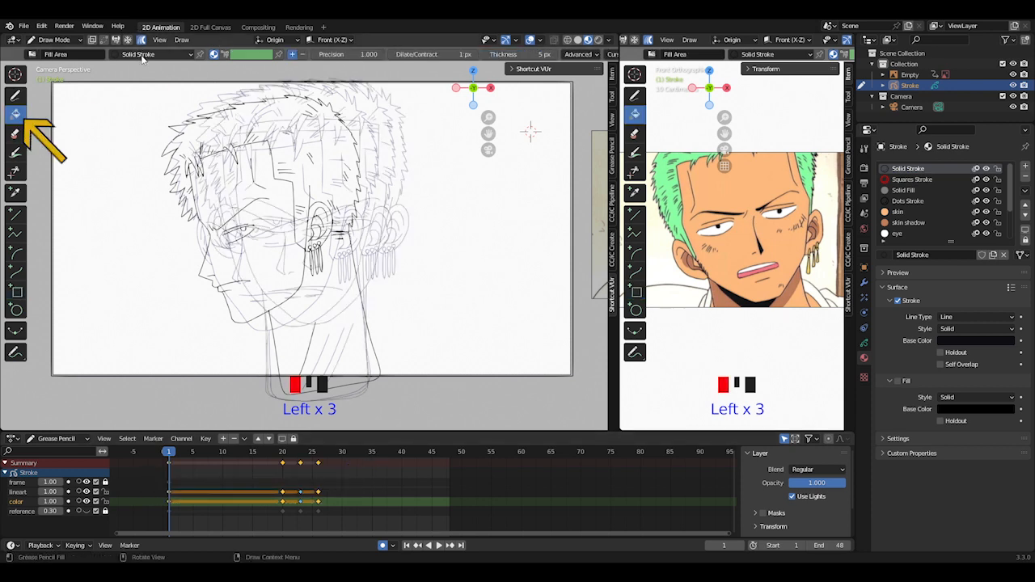
pyautogui.press('ctrl+z')
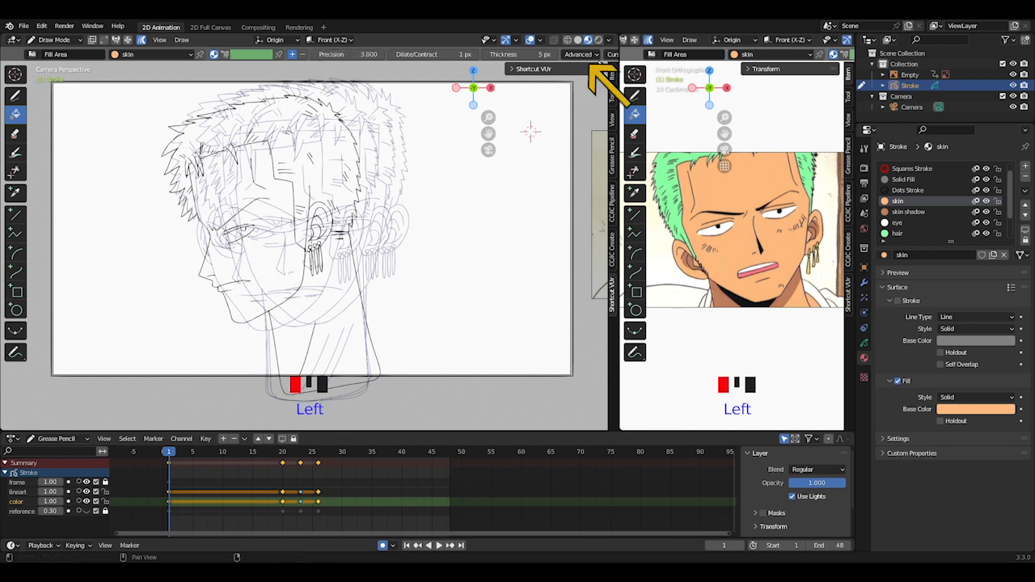
pyautogui.click(580, 54)
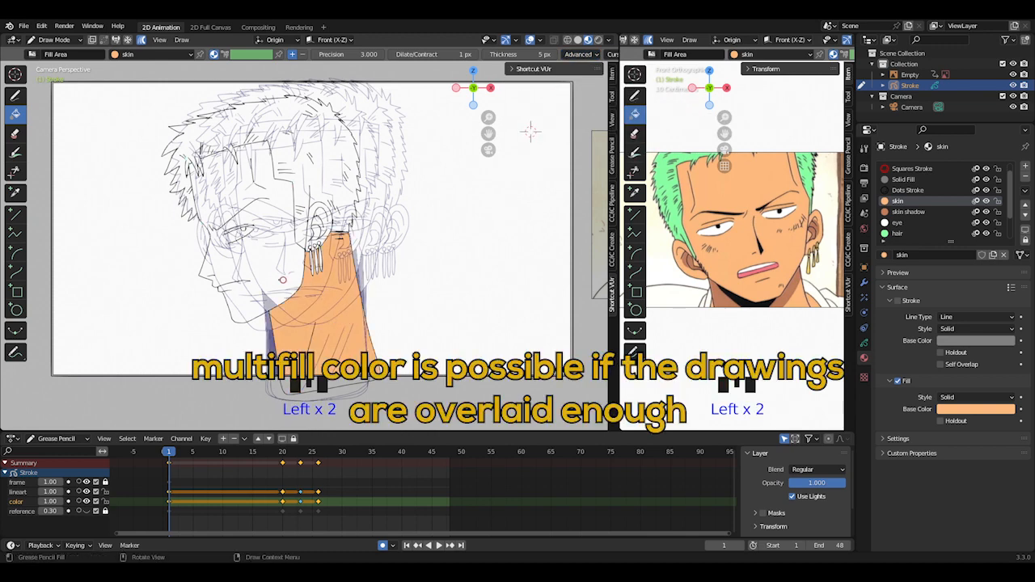
pyautogui.press('ctrl+z')
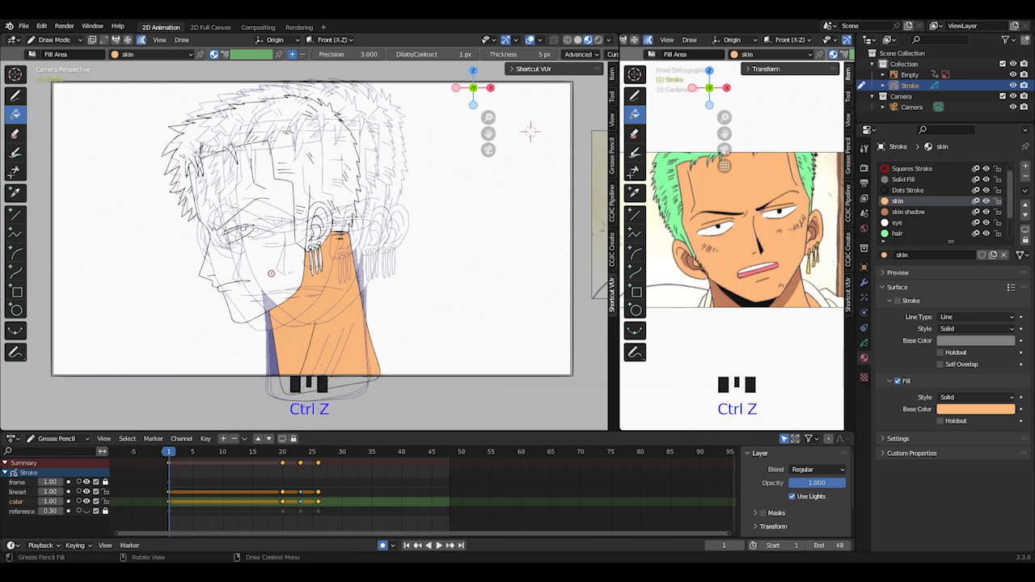
pyautogui.click(275, 269)
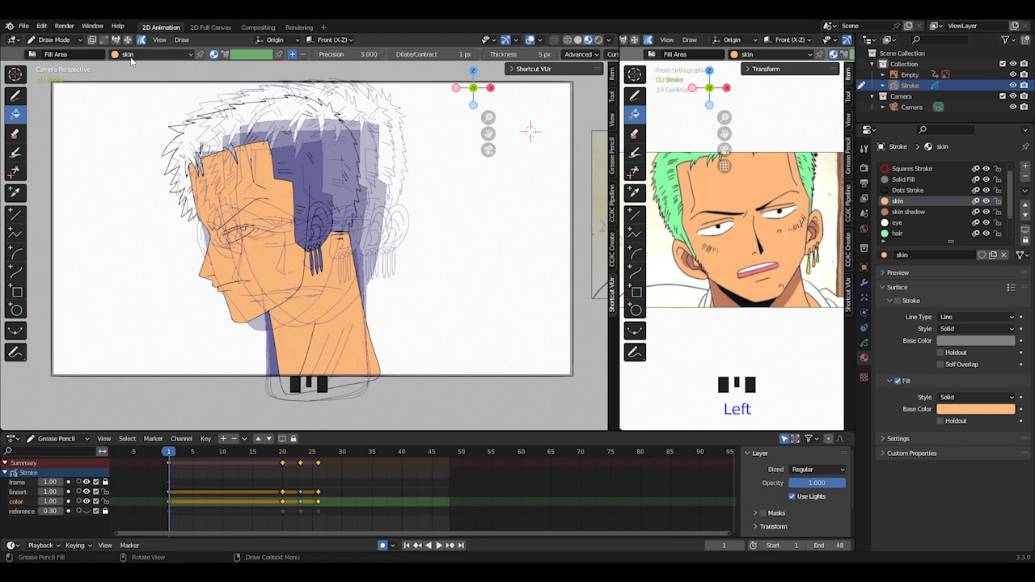
pyautogui.click(153, 54)
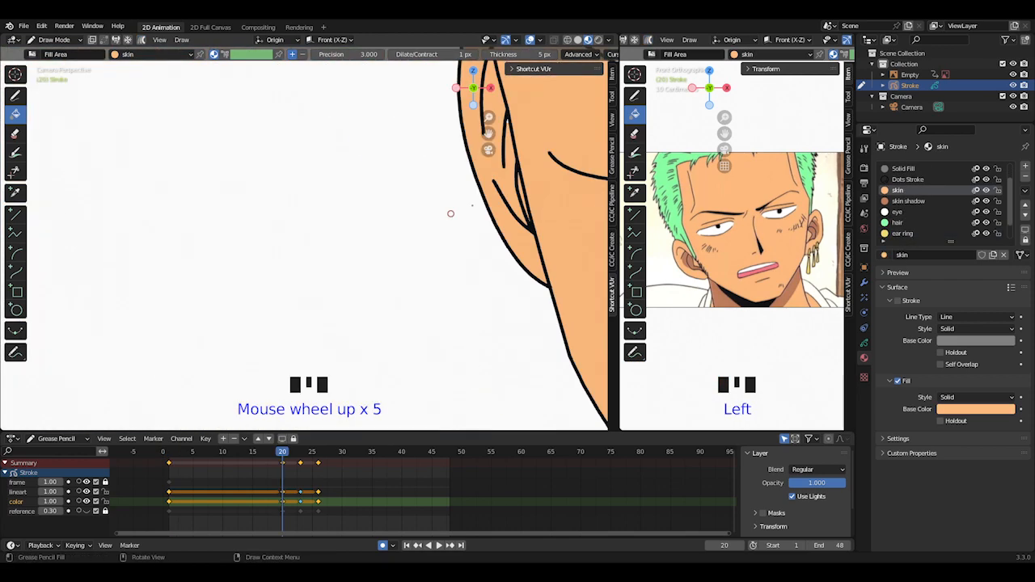
# Fill the face with skin and hair regions with green hair on later frames
pyautogui.click(277, 266)
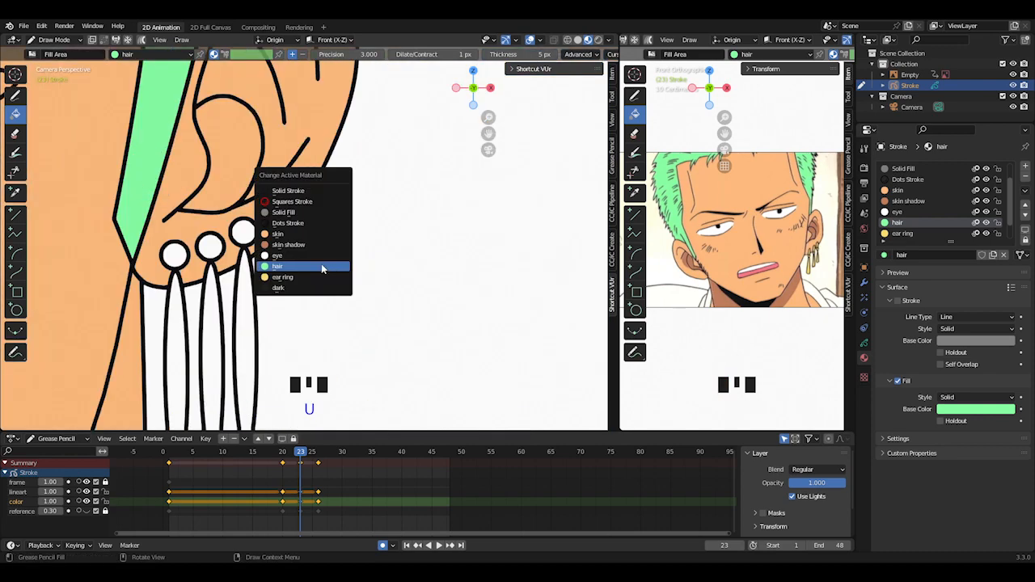
pyautogui.click(278, 233)
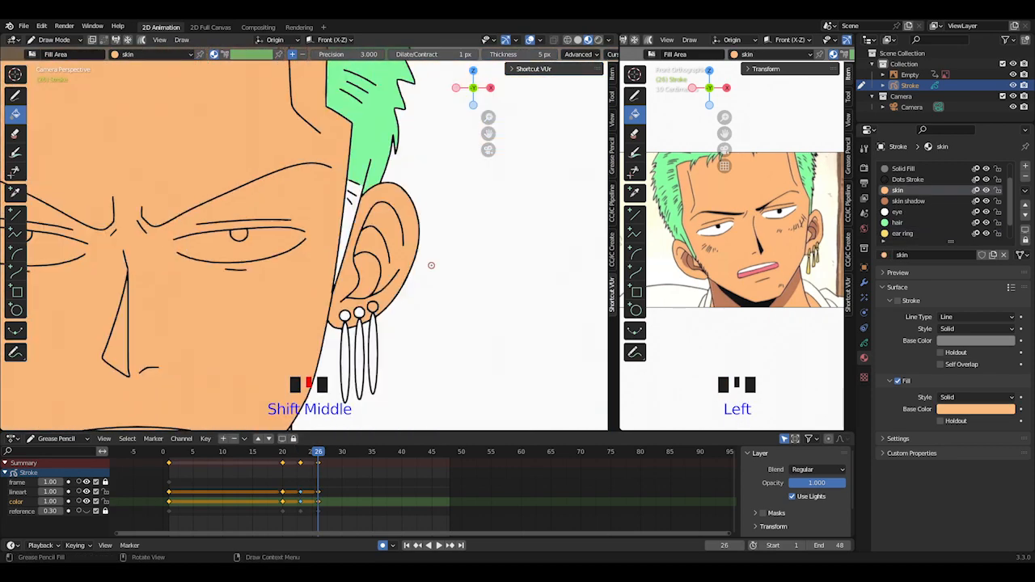
pyautogui.scroll(-3)
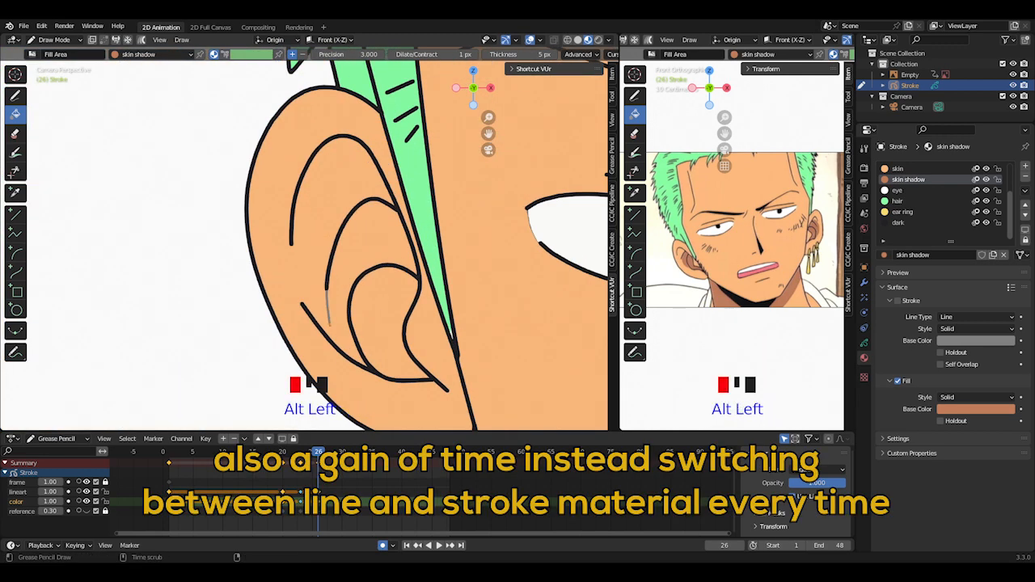
pyautogui.scroll(-3)
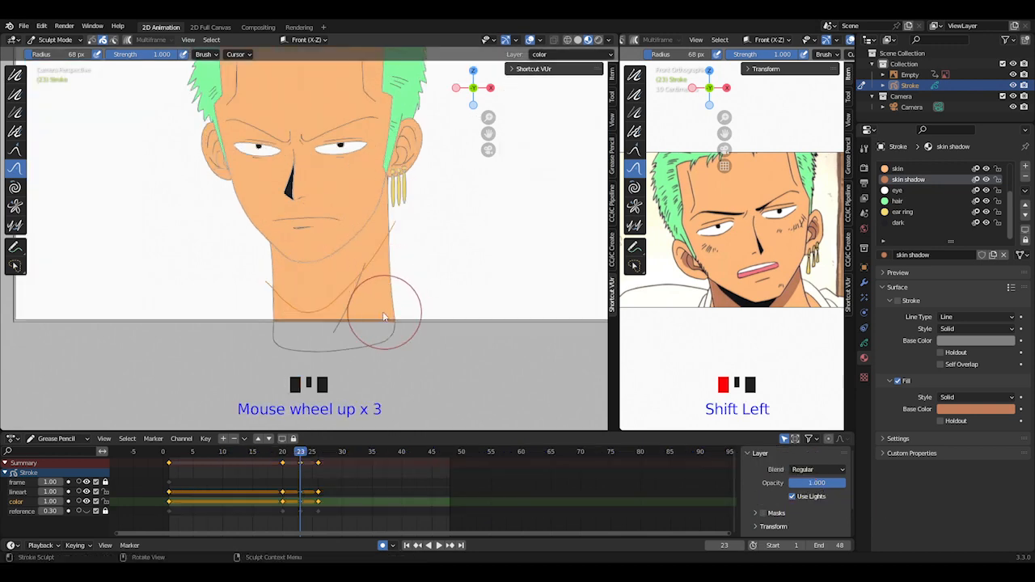
# Add skin-shadow, earring and dark fills, adjusting shadow strokes with the Push brush
pyautogui.press('Tab')
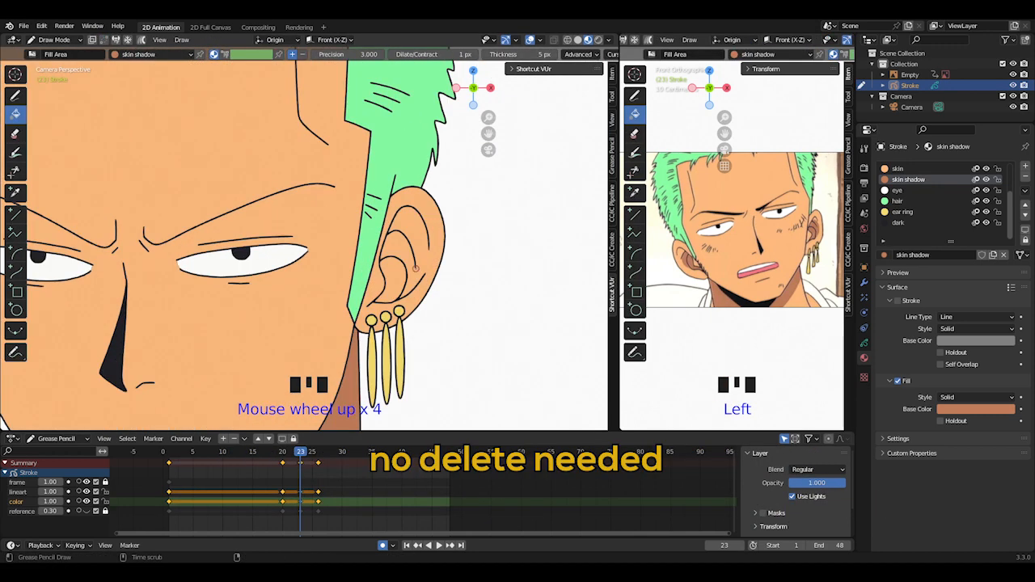
pyautogui.press('ctrl+z')
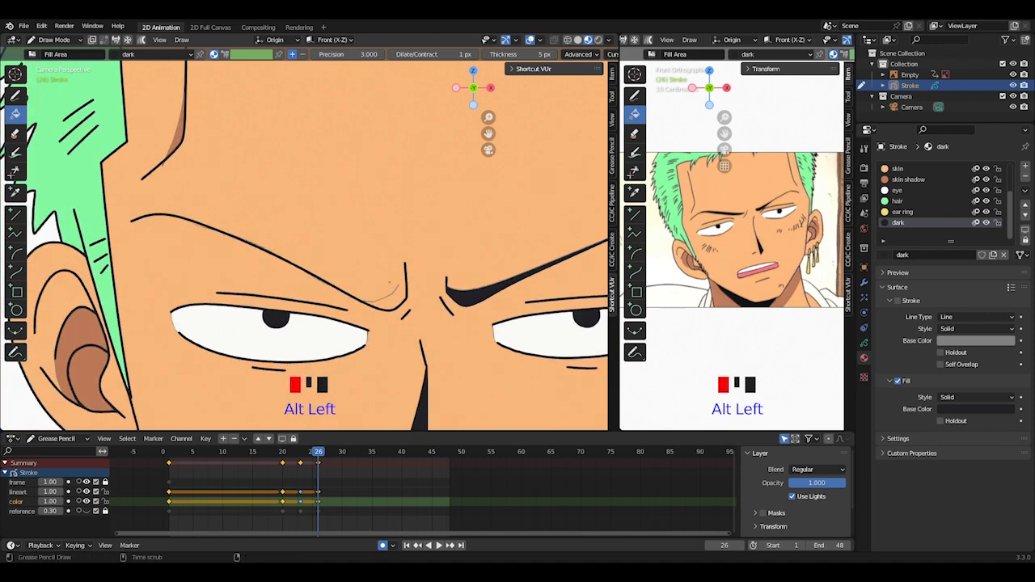
pyautogui.click(54, 40)
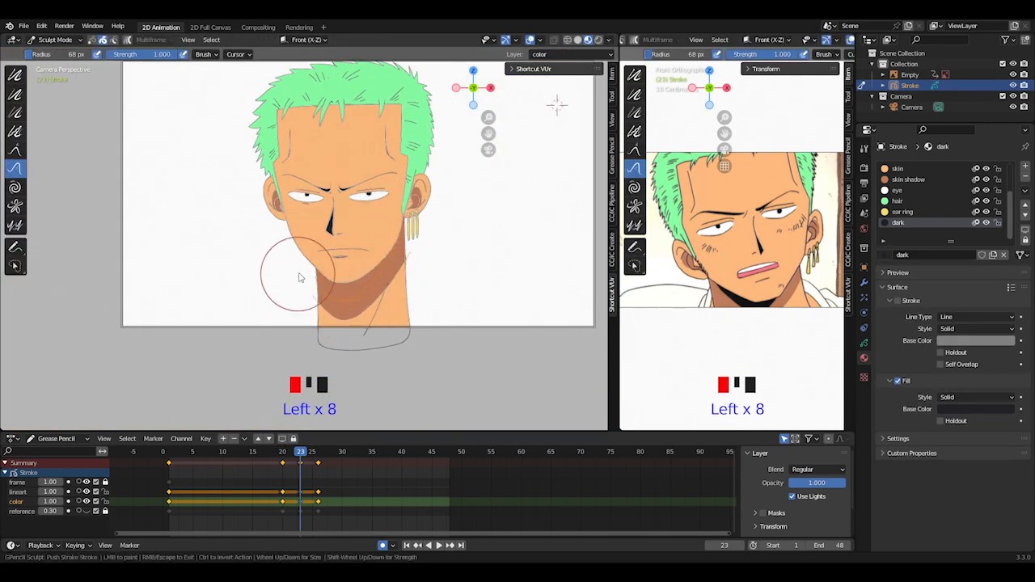
pyautogui.press('Up')
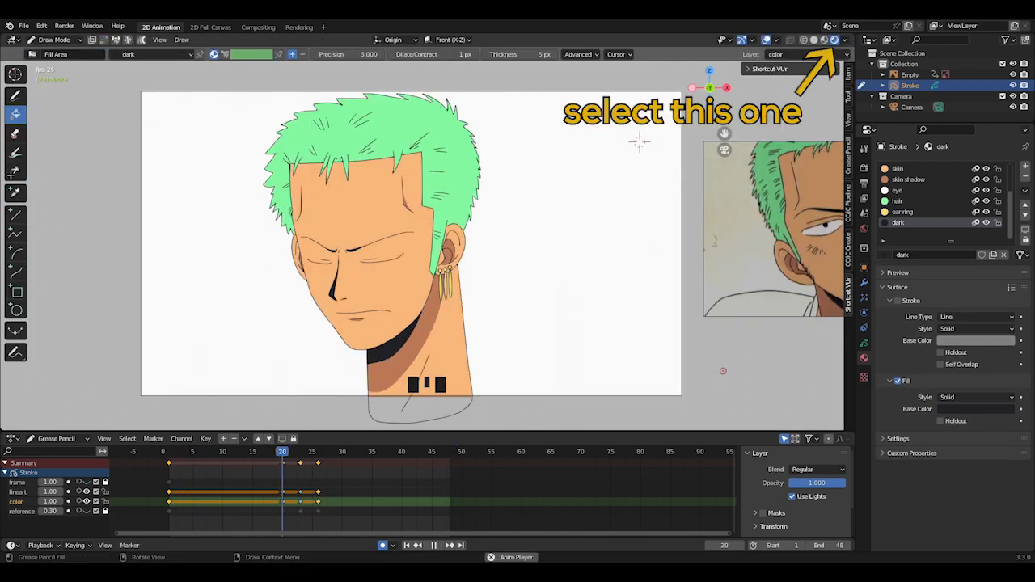
# Switch the viewport to Rendered shading and play the coloured head turn
pyautogui.click(288, 451)
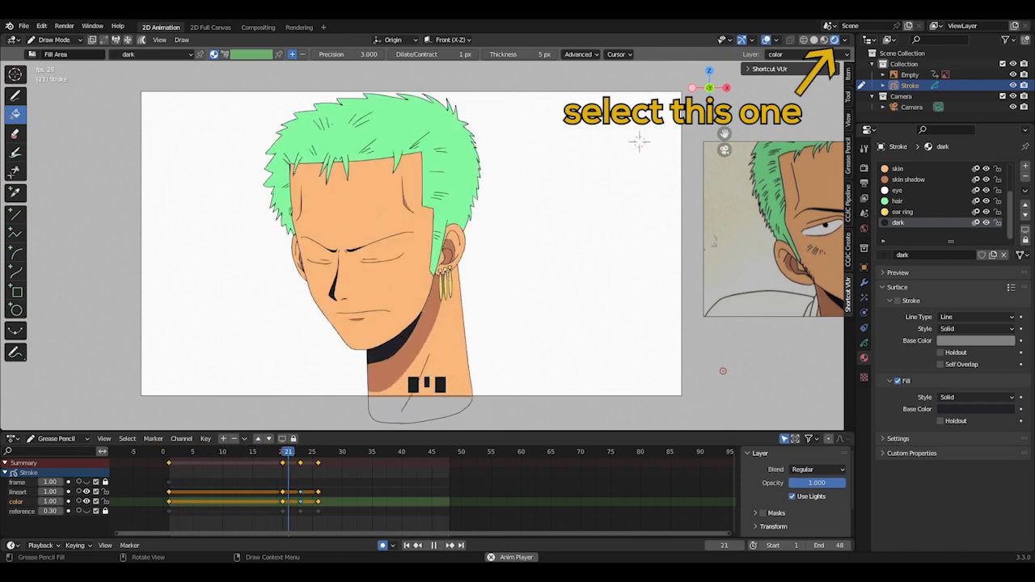